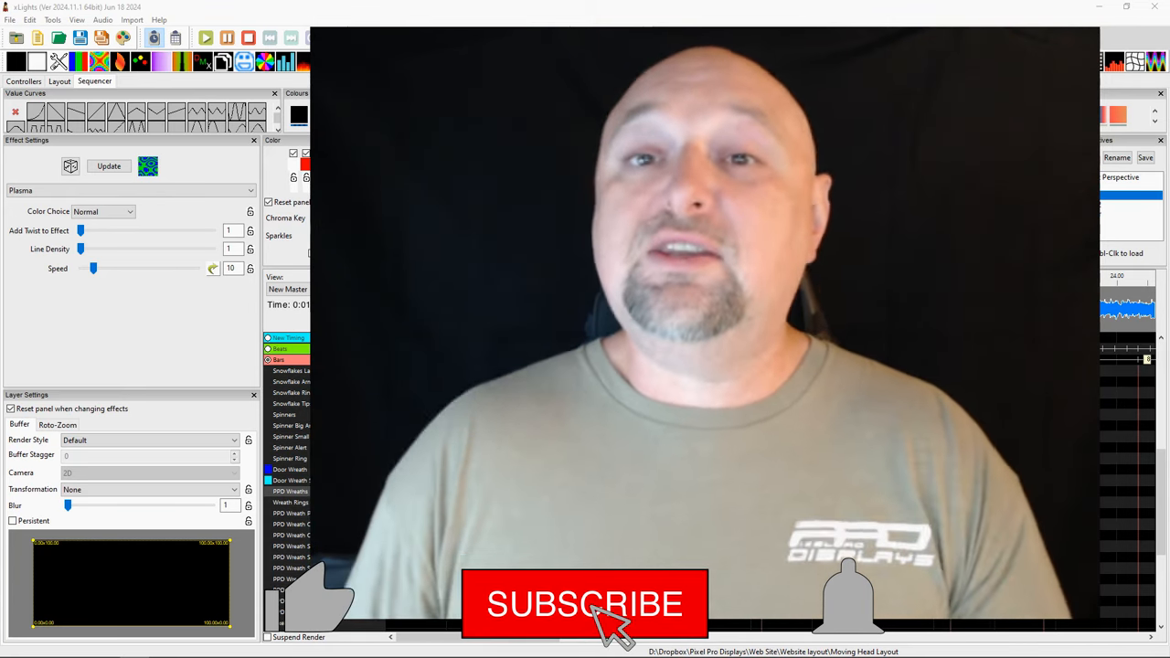
pyautogui.moveTo(873, 617)
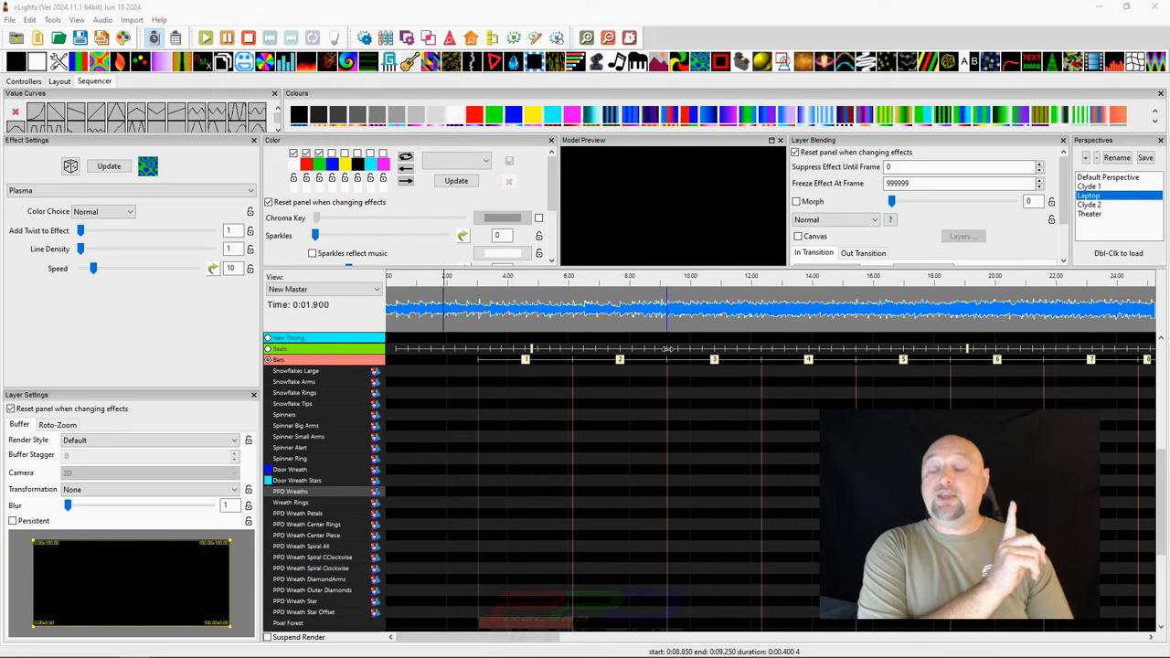
# - Cycle through the Laptop and Default perspectives, then load the Clyde 1 perspective
pyautogui.click(1089, 196)
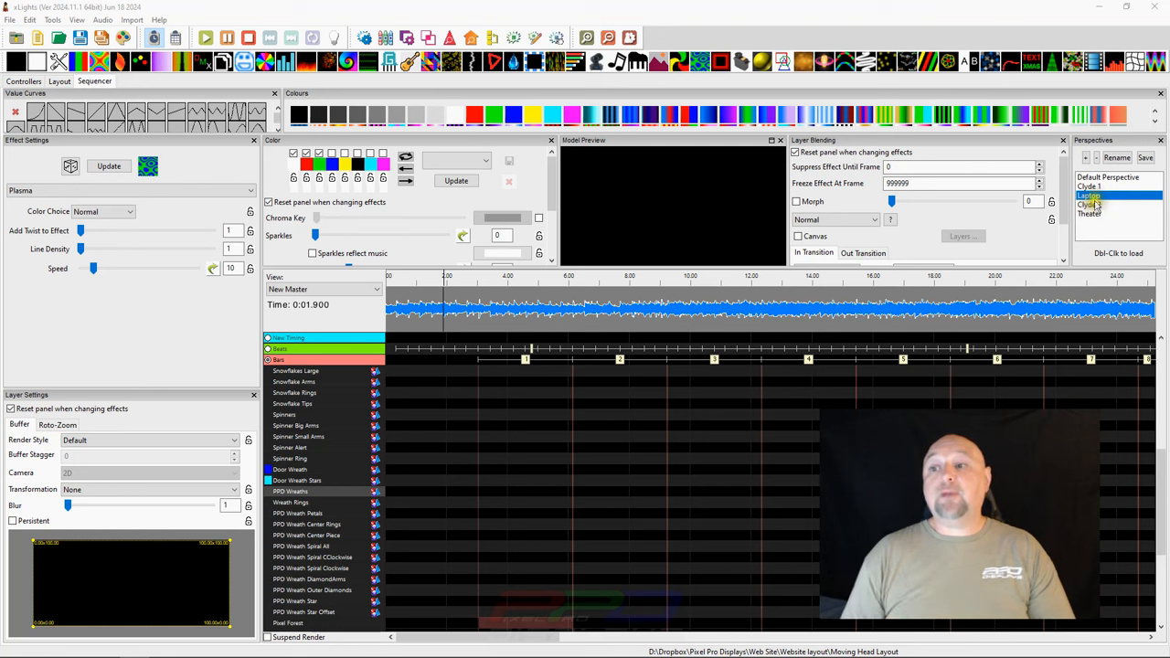
pyautogui.click(1108, 177)
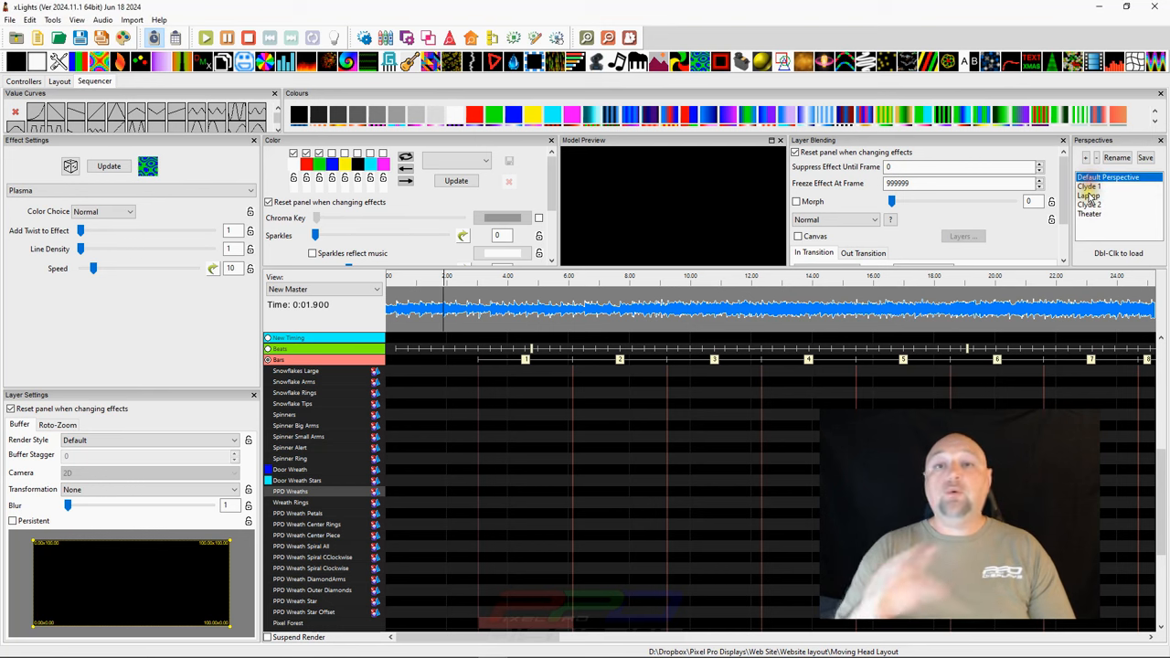
pyautogui.click(1089, 187)
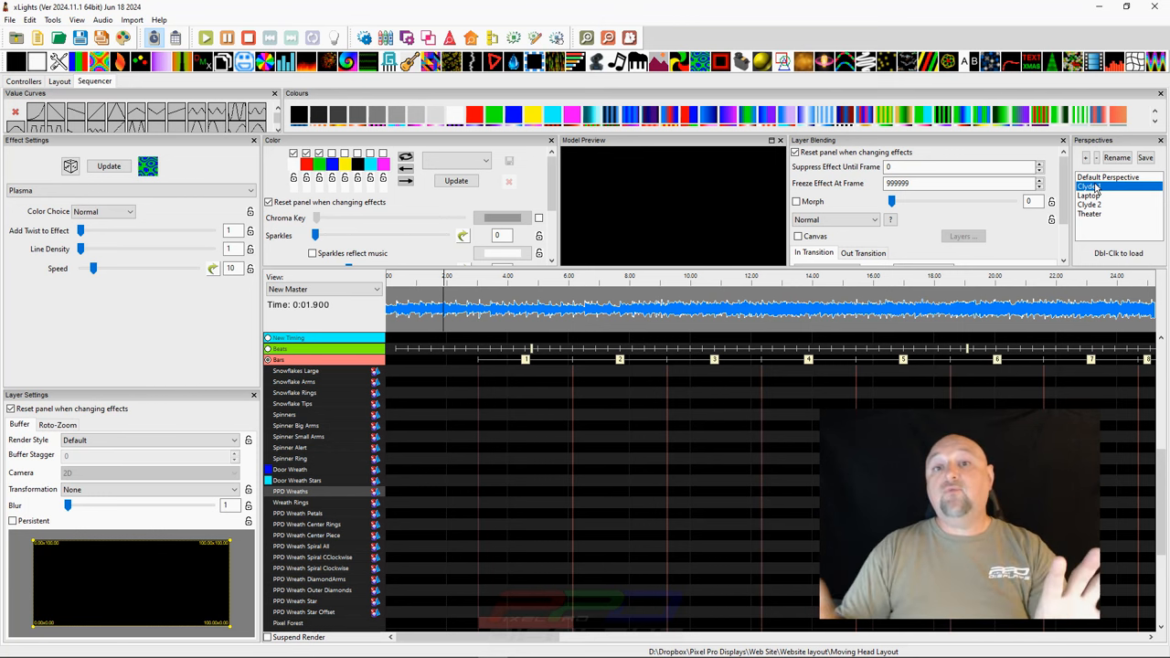
pyautogui.click(1089, 186)
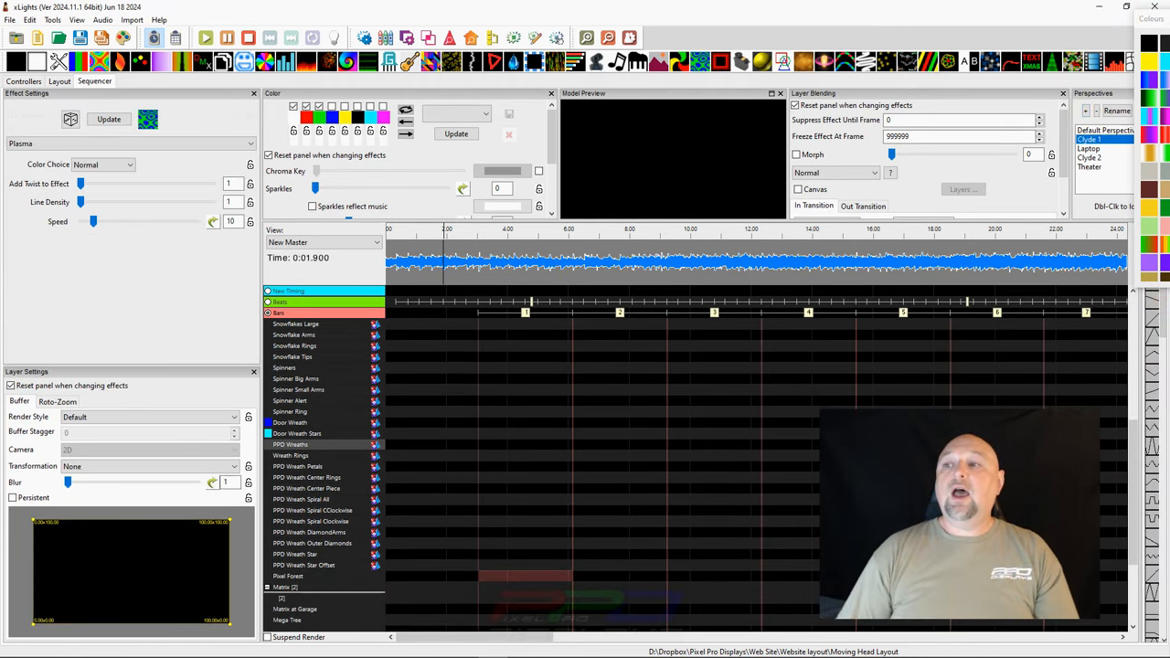
pyautogui.moveTo(1087, 341)
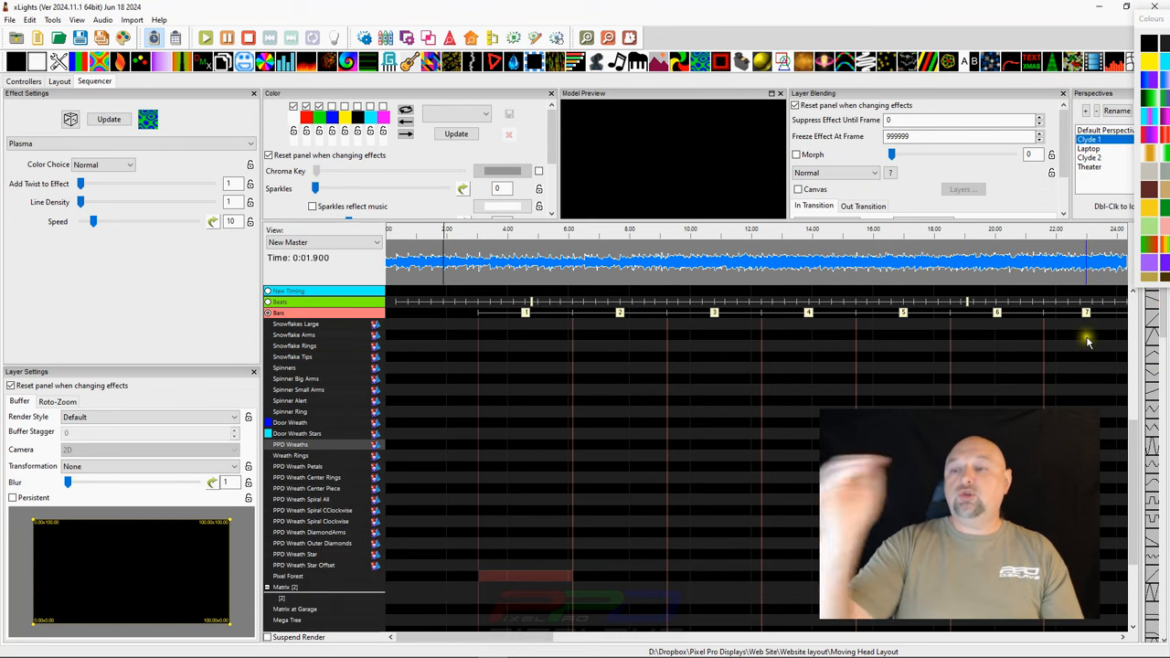
pyautogui.moveTo(1080, 354)
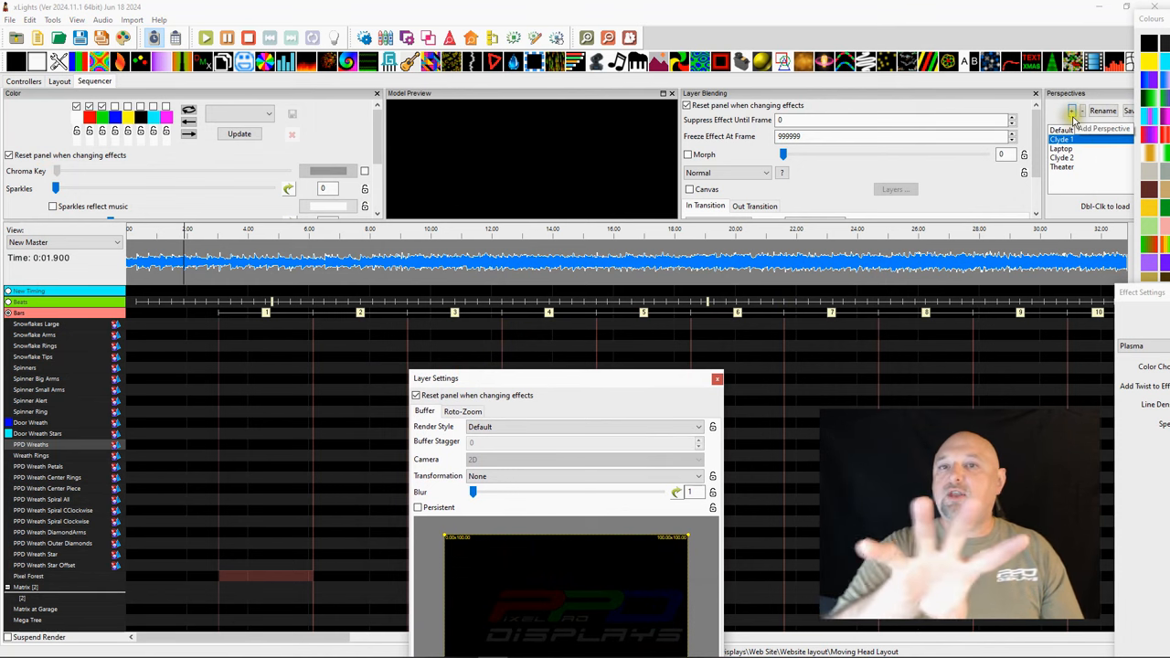
pyautogui.moveTo(1083, 110)
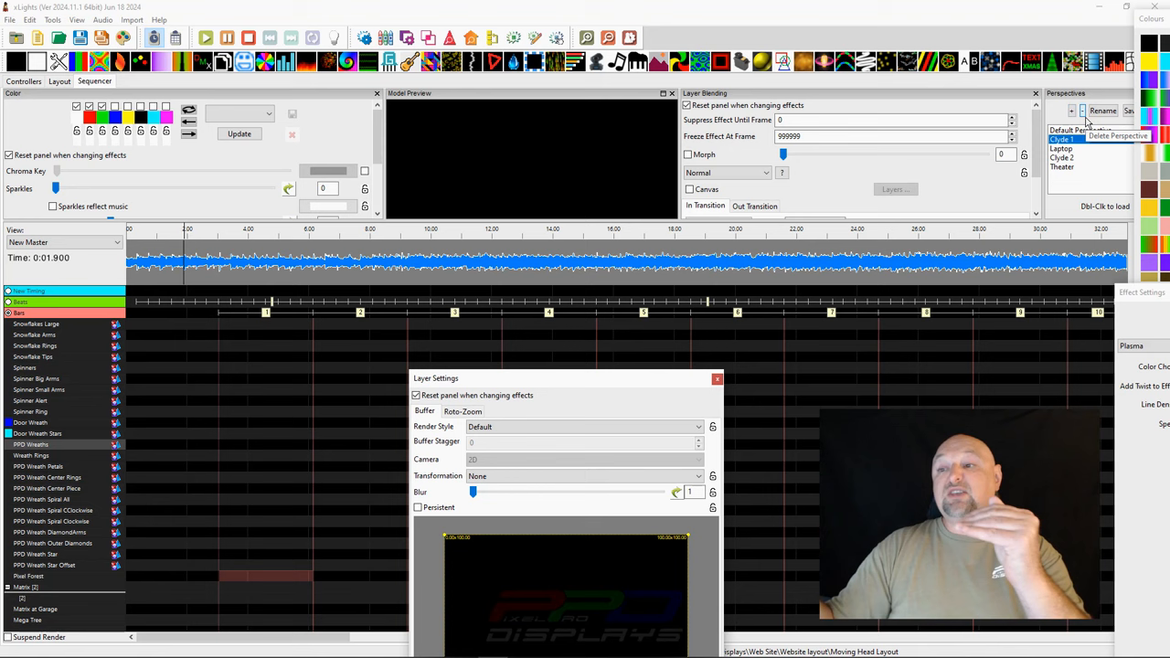
# - Use the Perspectives panel controls while customising the undocked panel layout
pyautogui.click(1069, 148)
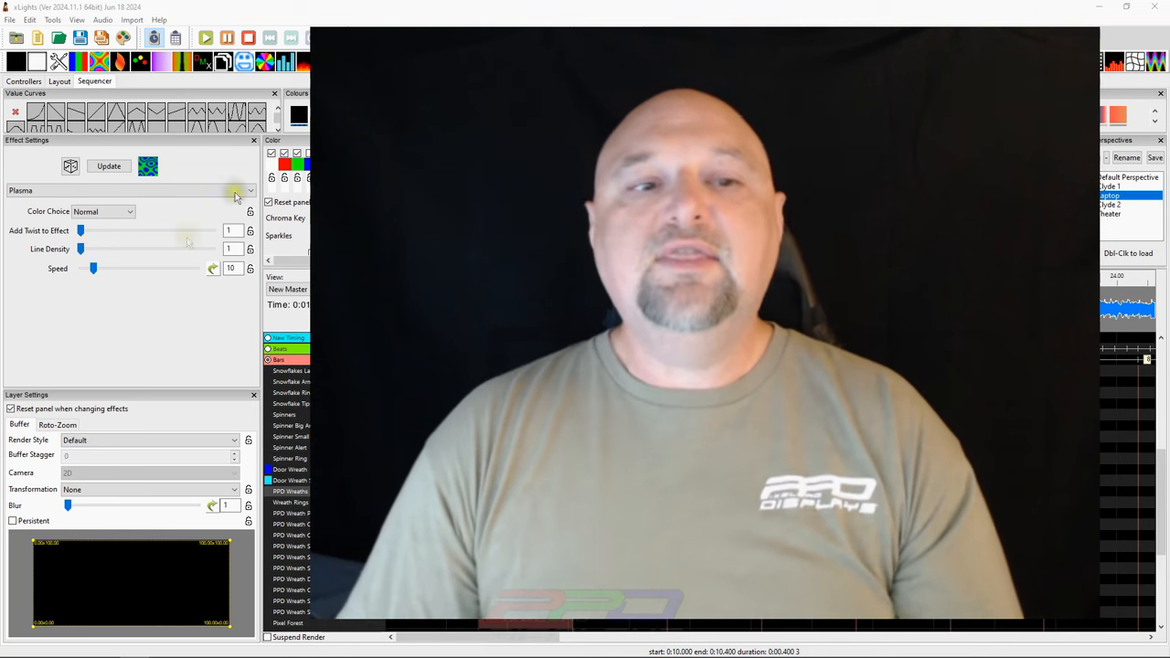
pyautogui.moveTo(203, 370)
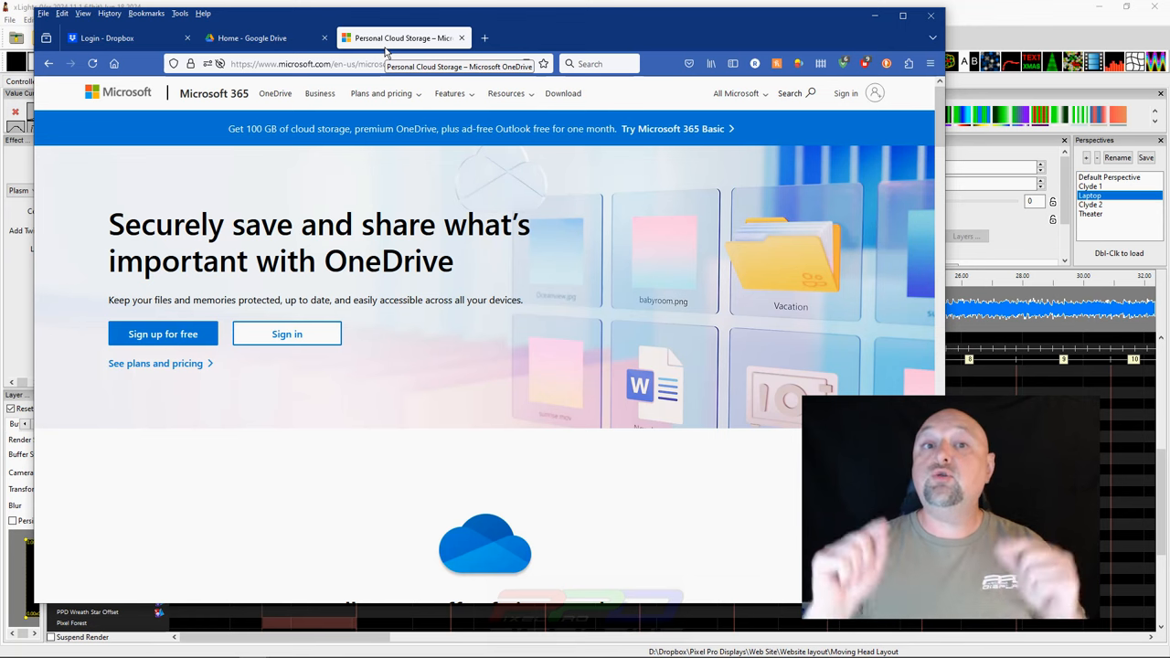
# - Show the Google Drive home tab, then move to the neighbouring browser tab
pyautogui.click(251, 37)
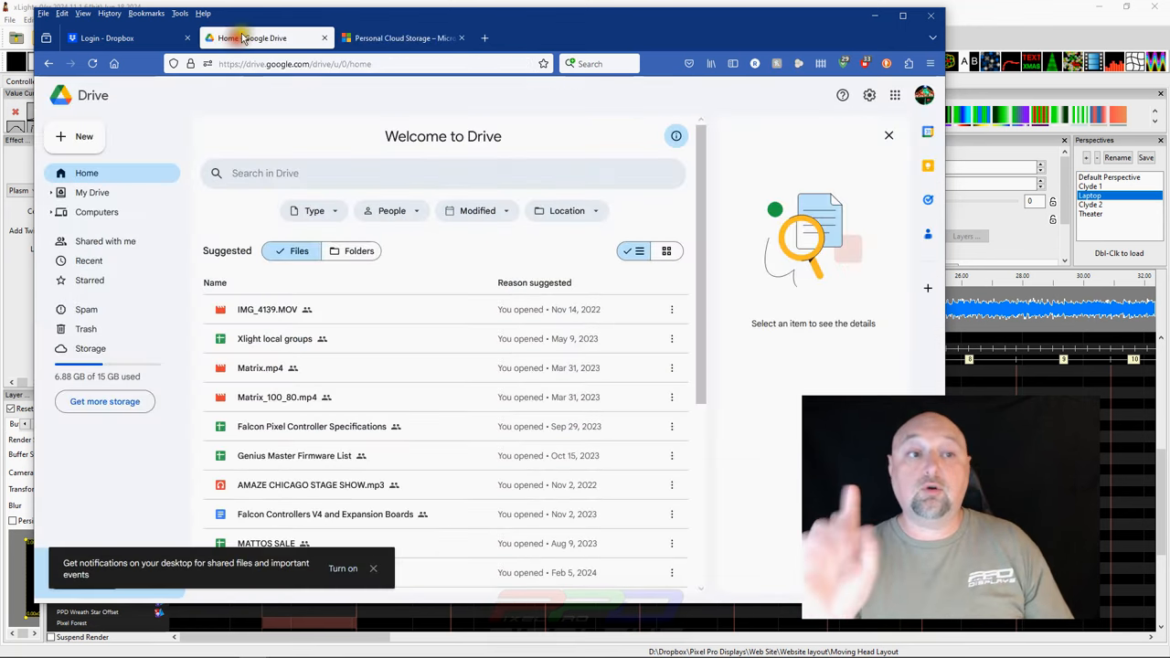
pyautogui.click(128, 38)
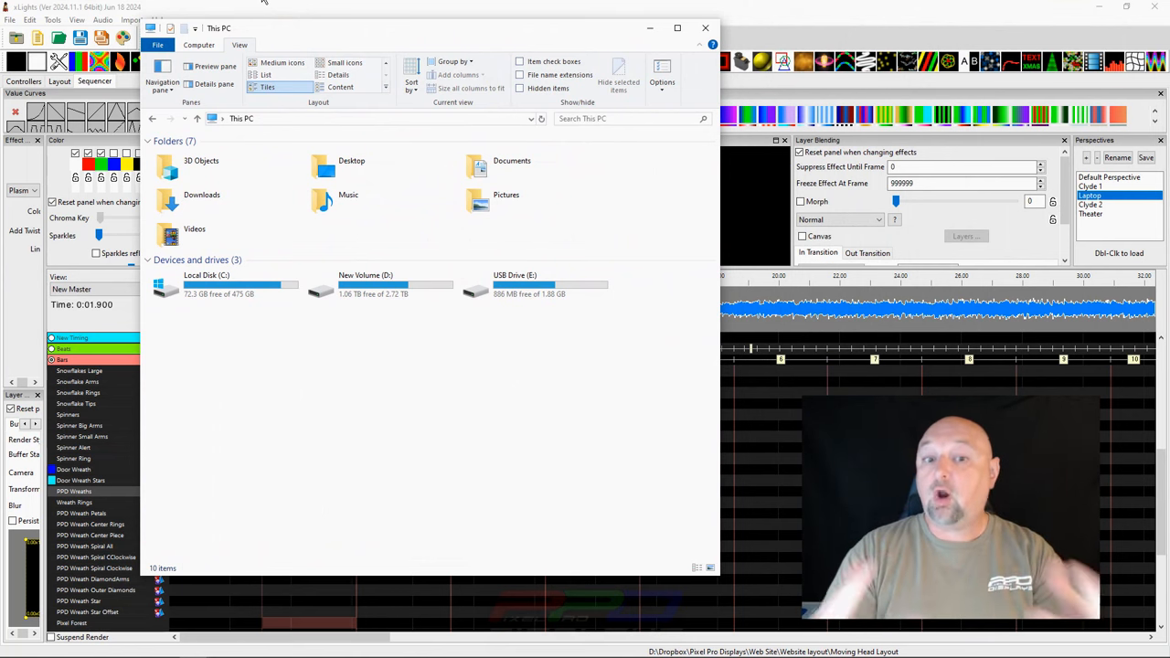
pyautogui.moveTo(219, 319)
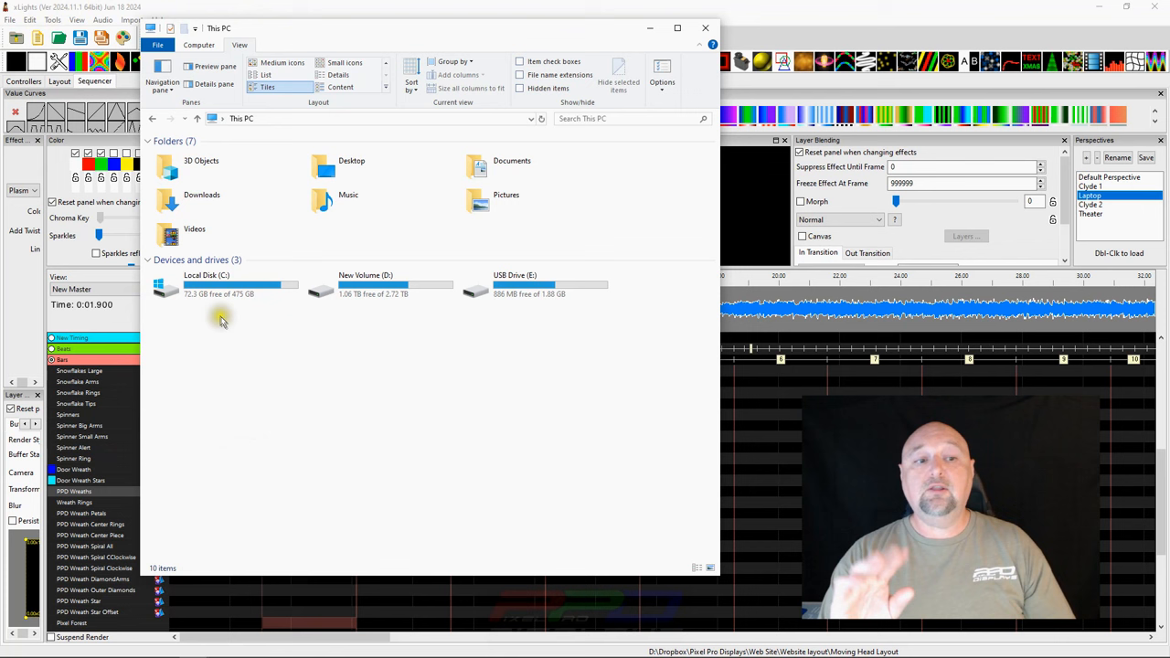
pyautogui.moveTo(380, 283)
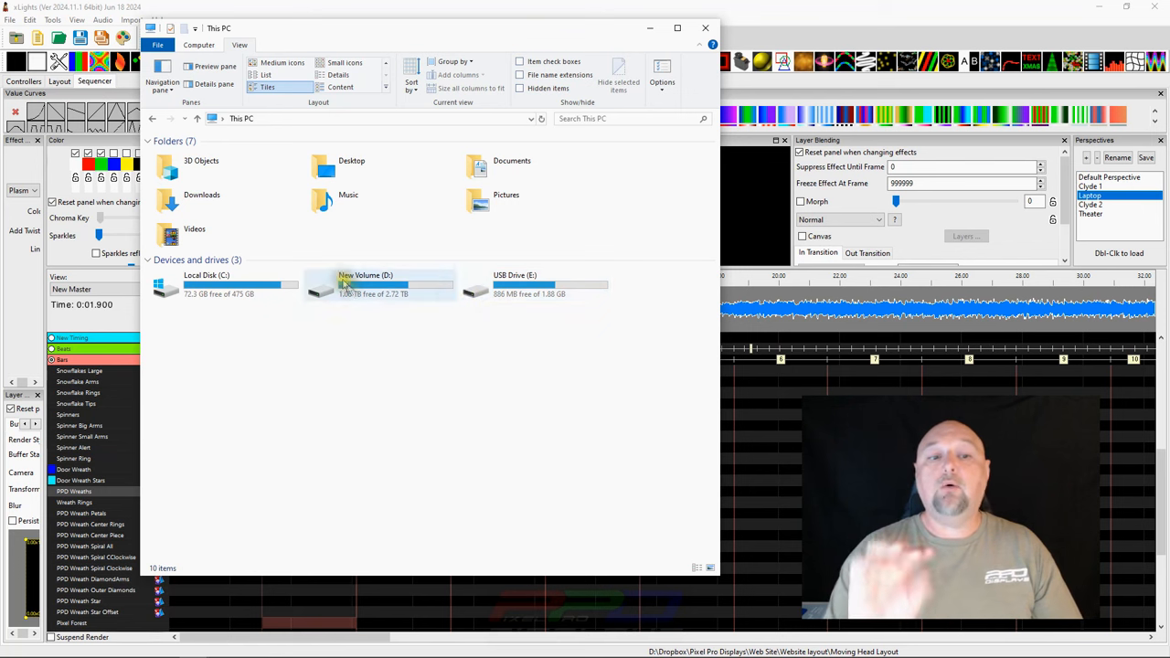
# - Open the New Volume (D:) drive from This PC and select its Dropbox folder
pyautogui.click(365, 283)
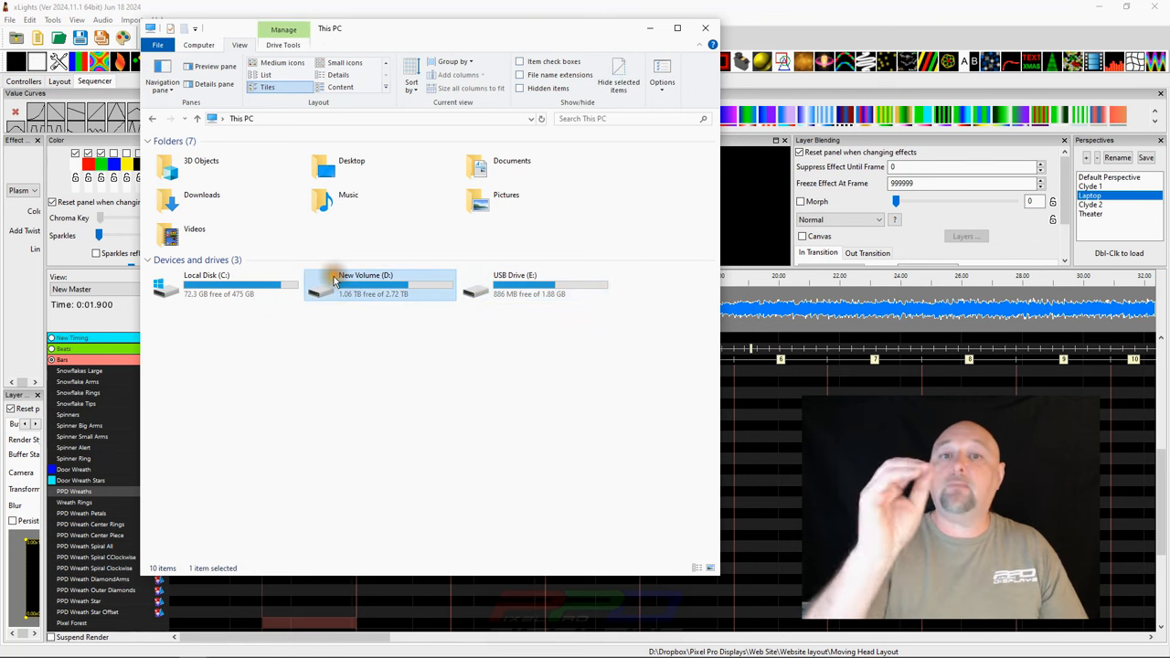
pyautogui.moveTo(365, 283)
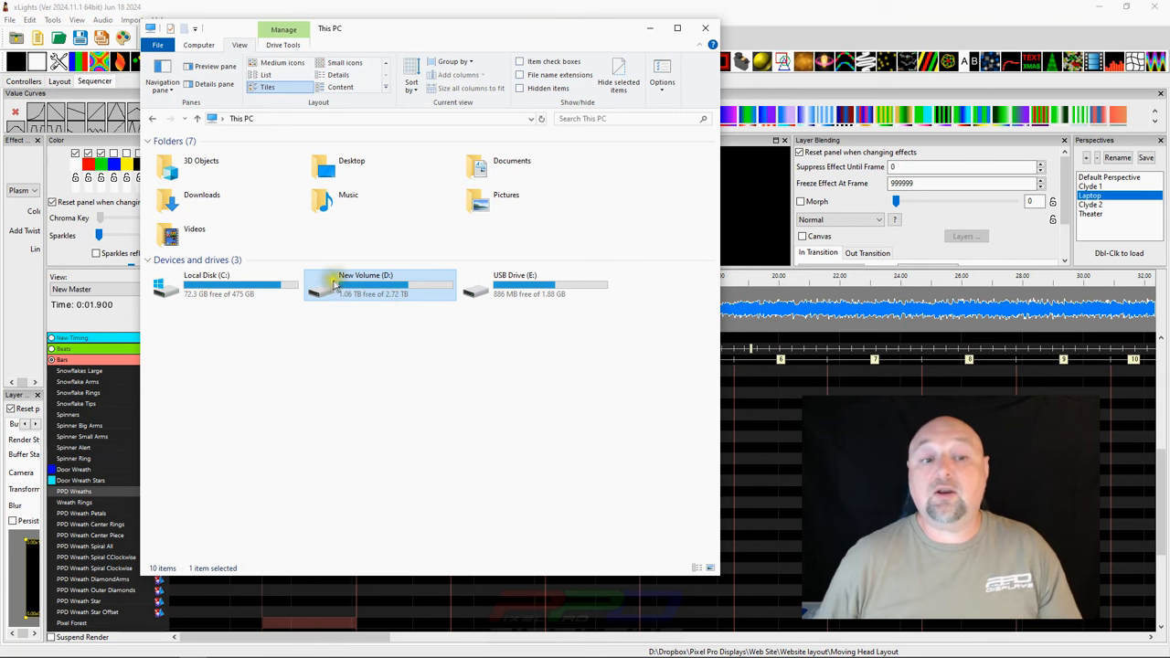
pyautogui.doubleClick(380, 283)
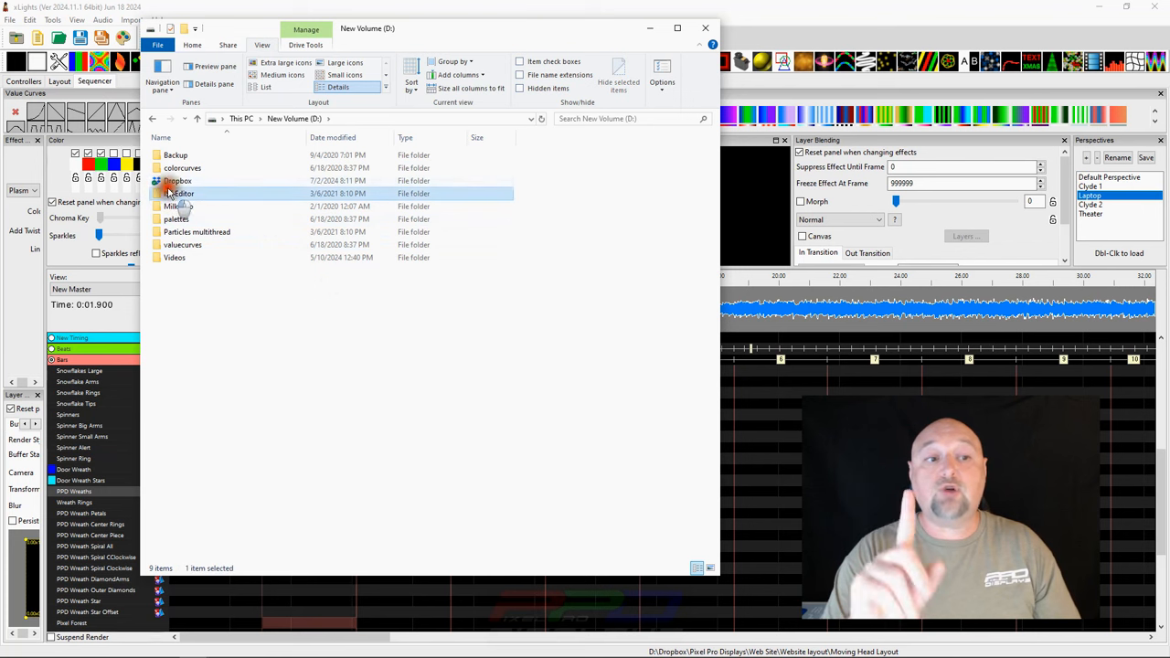
pyautogui.click(178, 180)
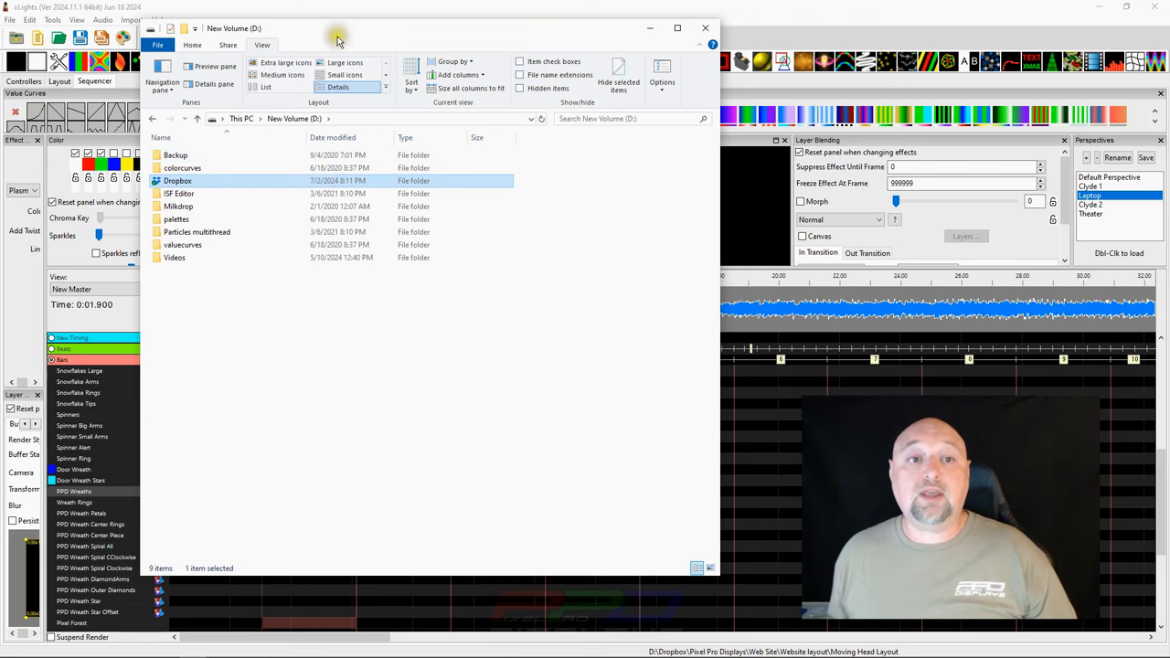
pyautogui.click(704, 27)
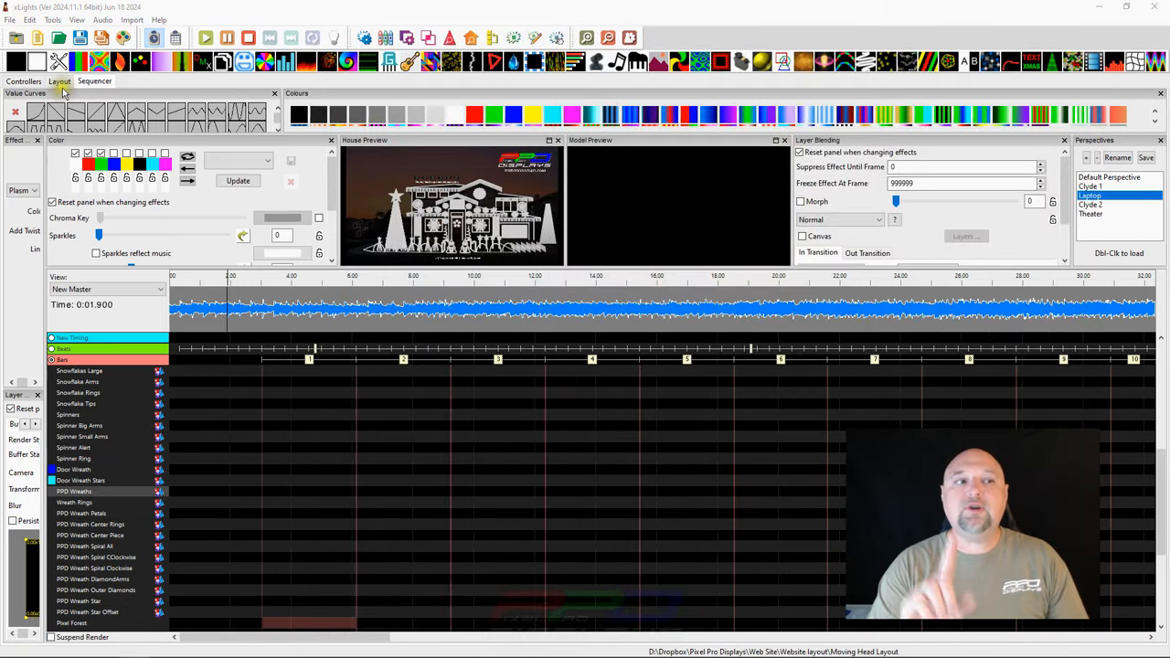
# - Show the house display on the Layout tab and switch it to the 3D view
pyautogui.click(59, 81)
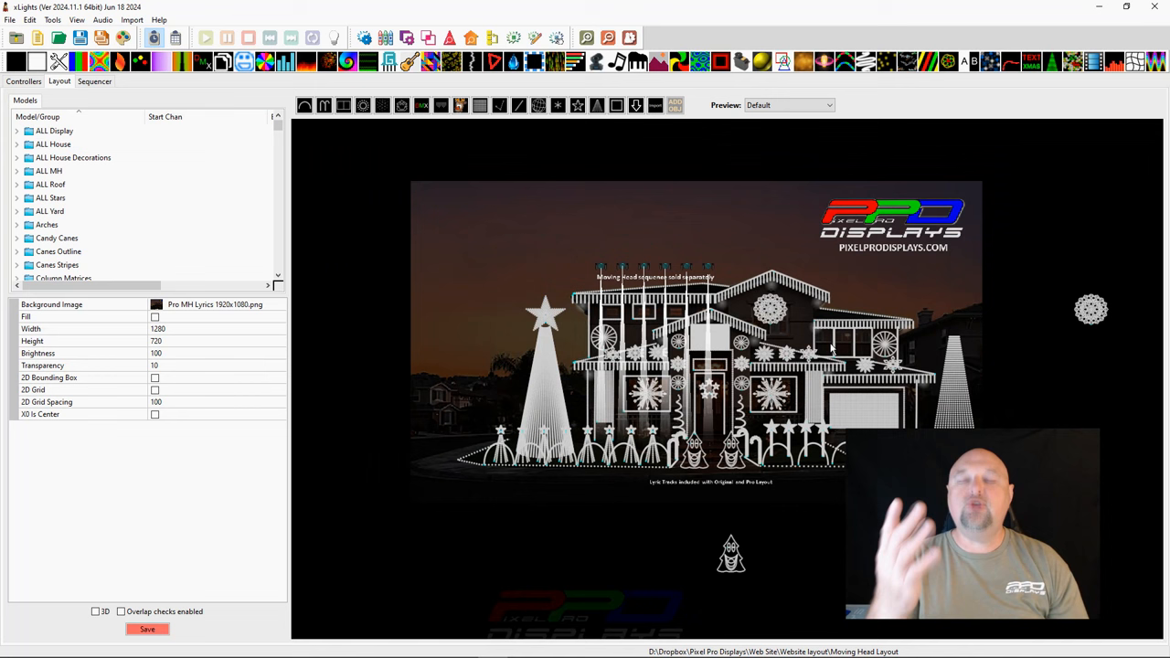
pyautogui.moveTo(809, 334)
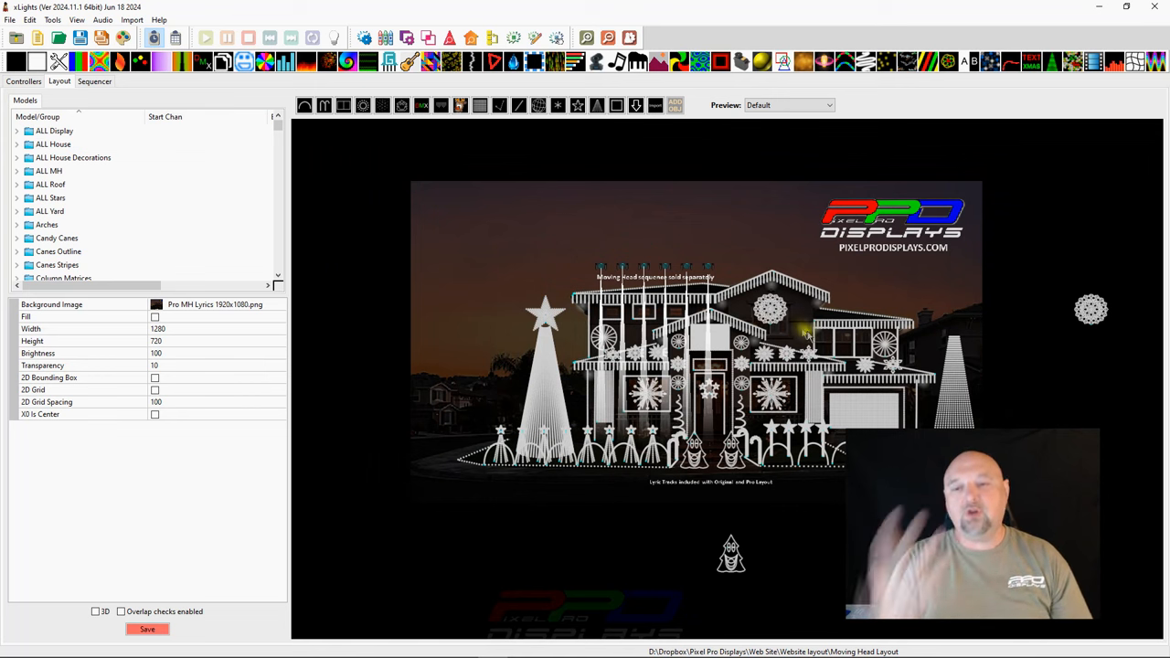
pyautogui.moveTo(782, 331)
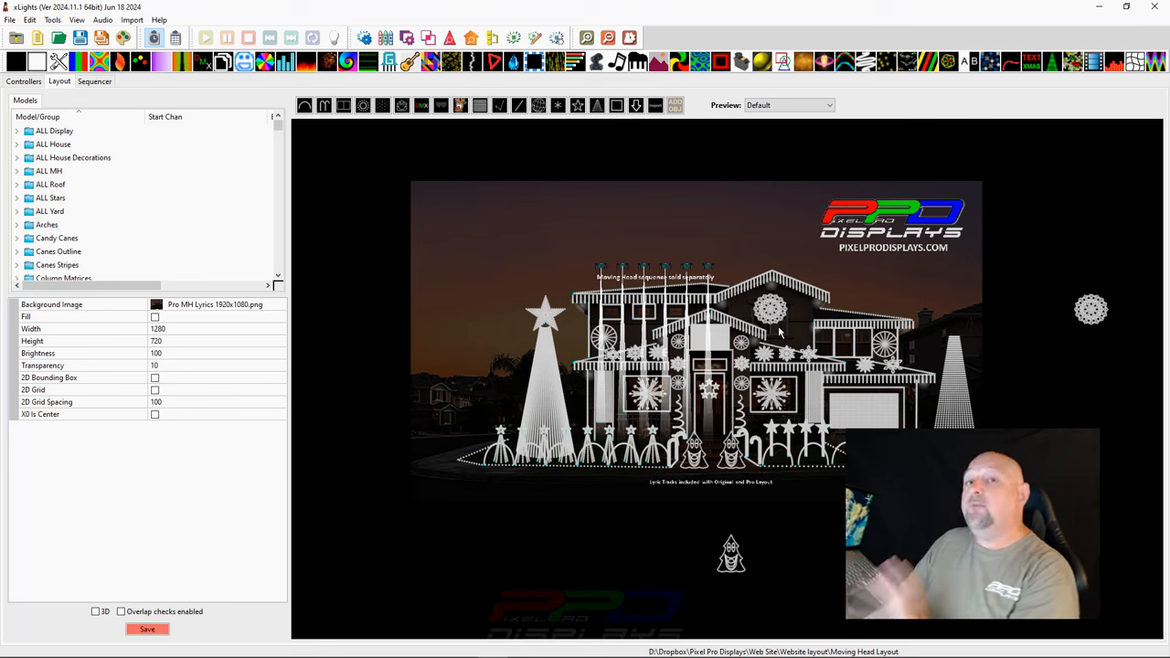
pyautogui.moveTo(558, 471)
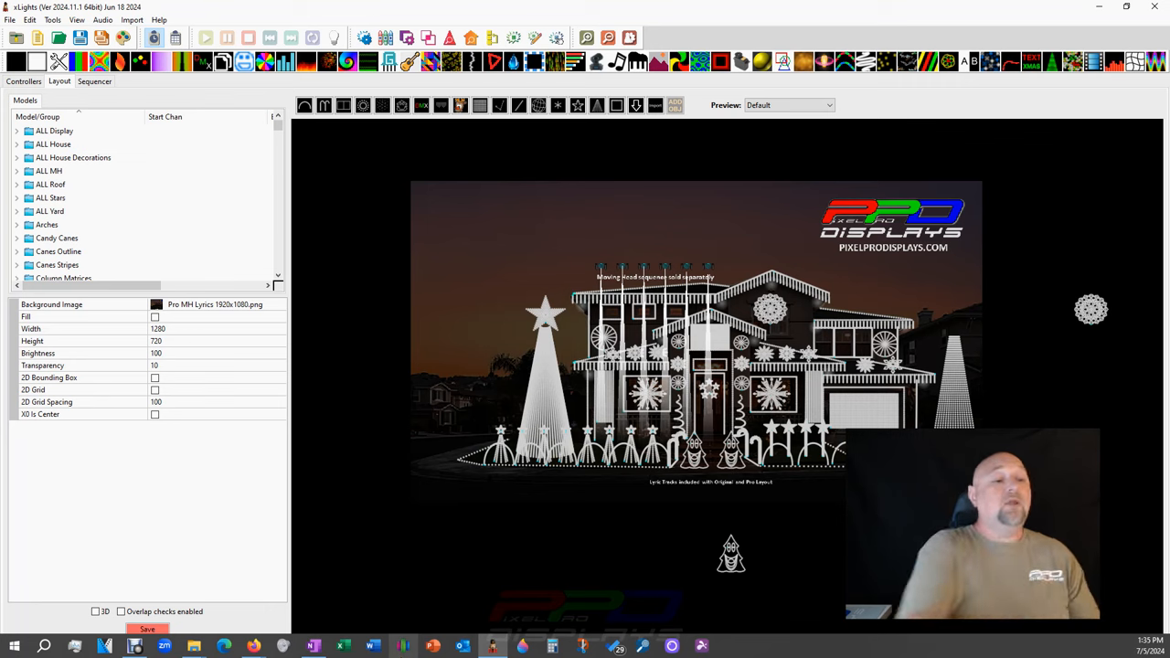
pyautogui.click(95, 612)
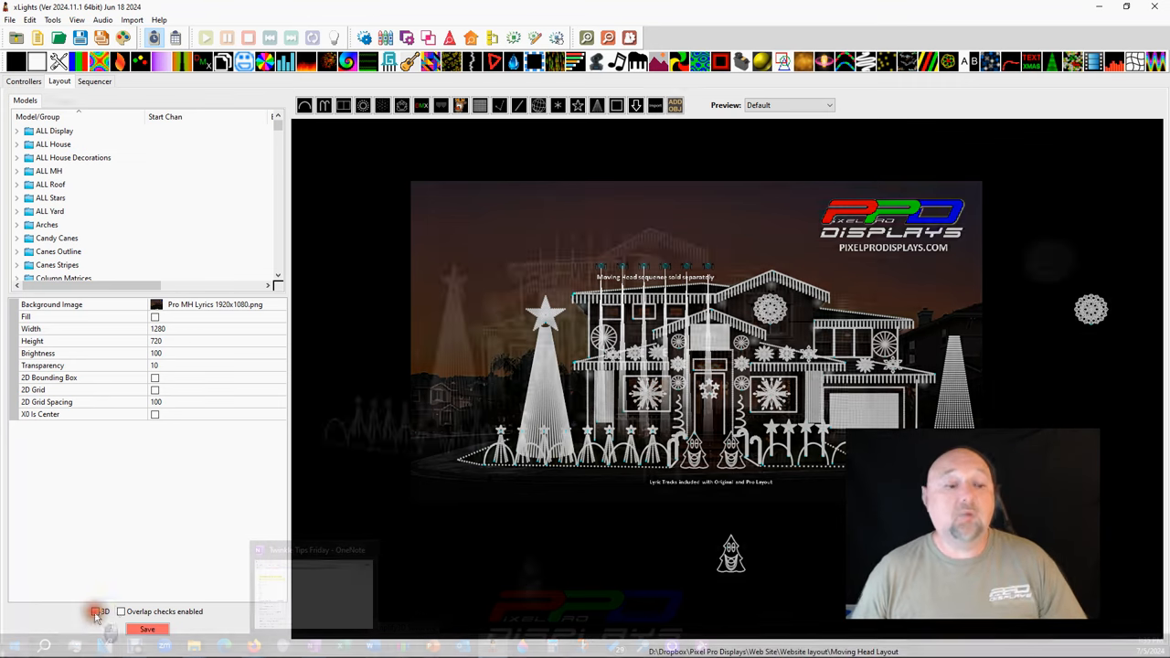
pyautogui.click(95, 611)
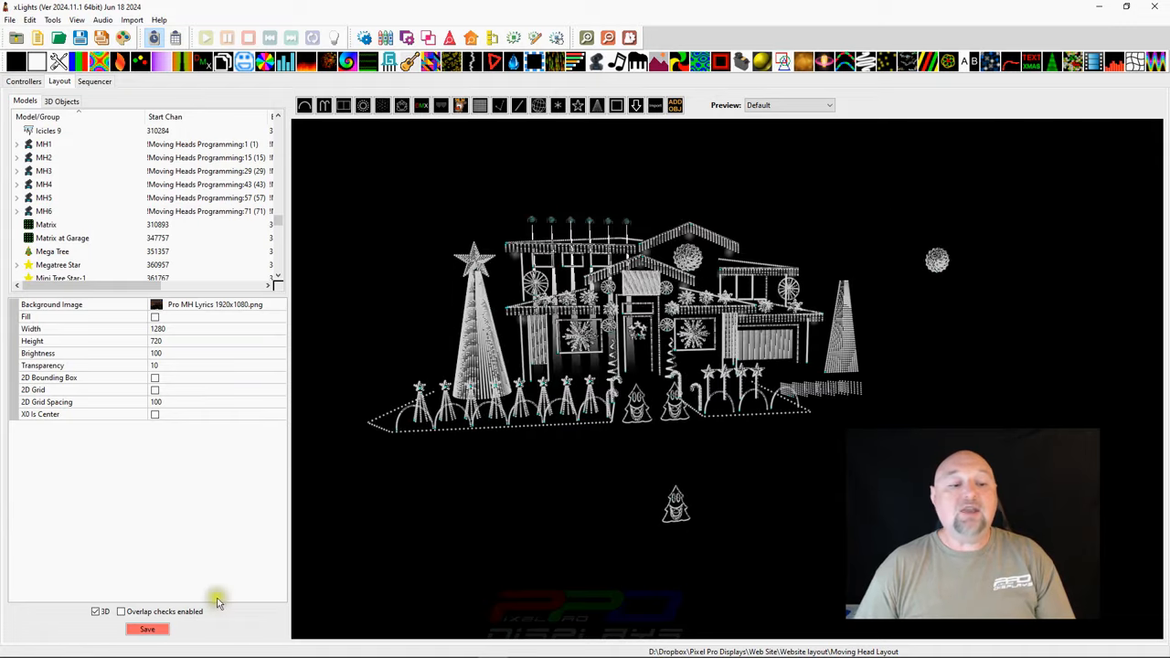
pyautogui.click(95, 611)
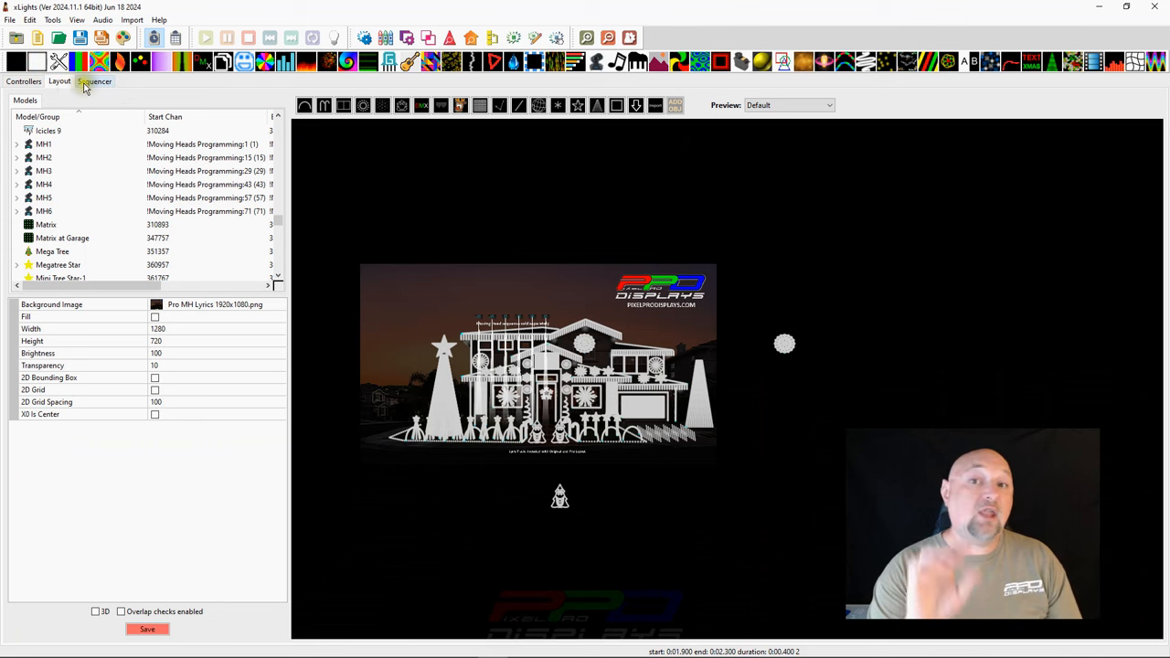
# - Return to the Sequencer tab and drop a Butterfly effect onto the Snowflakes row
pyautogui.click(95, 82)
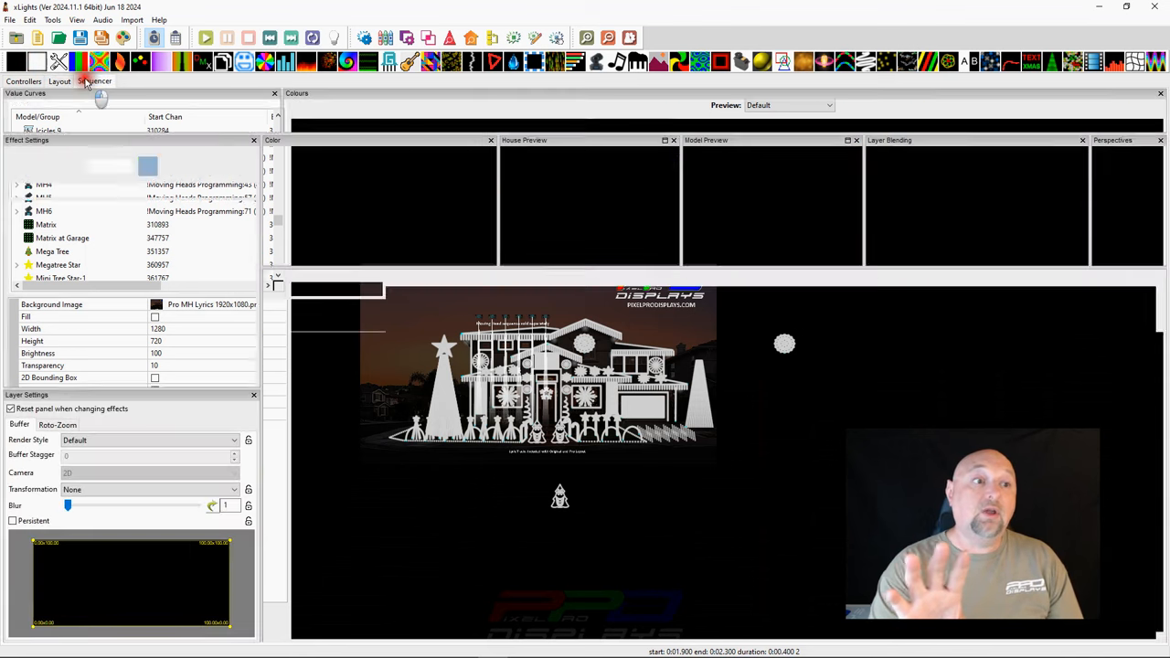
pyautogui.click(94, 80)
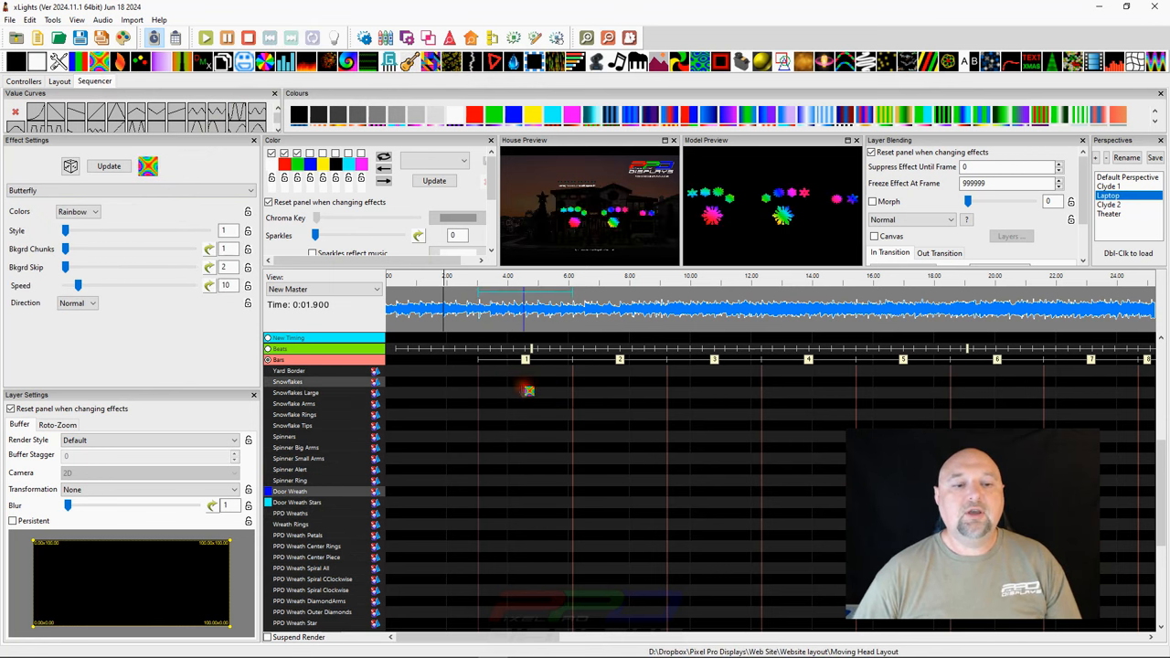
pyautogui.click(525, 381)
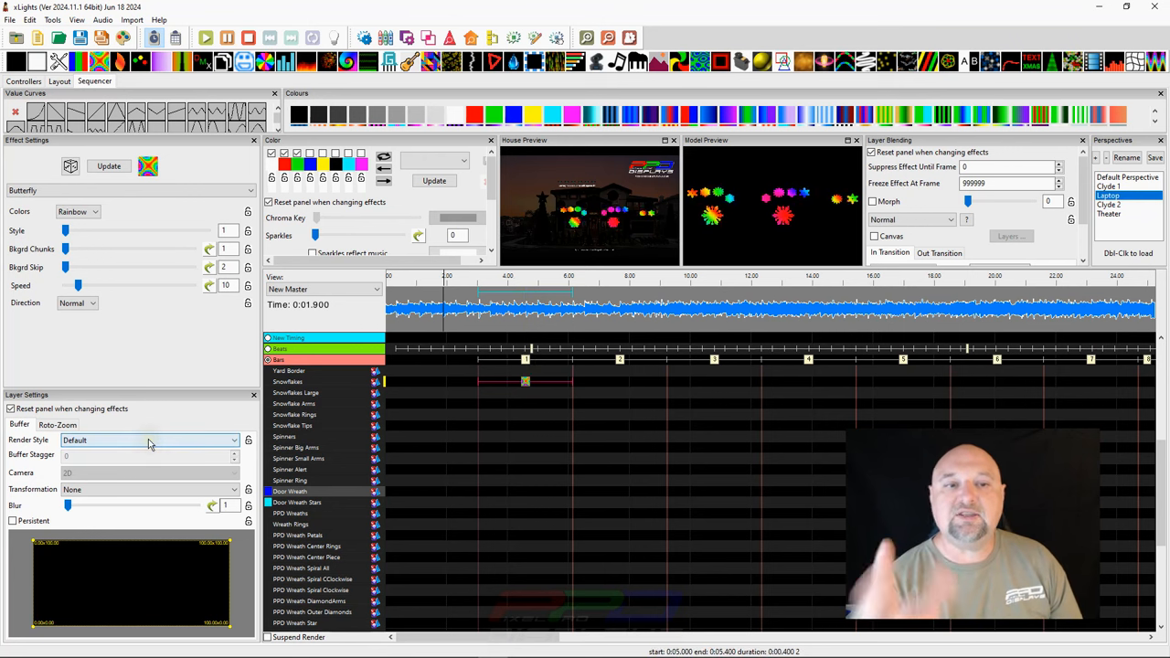
# - Try Vertical Per Model, Per Model/Strand, Overlay and Single Line styles, settling on Horizontal Per Model
pyautogui.click(149, 440)
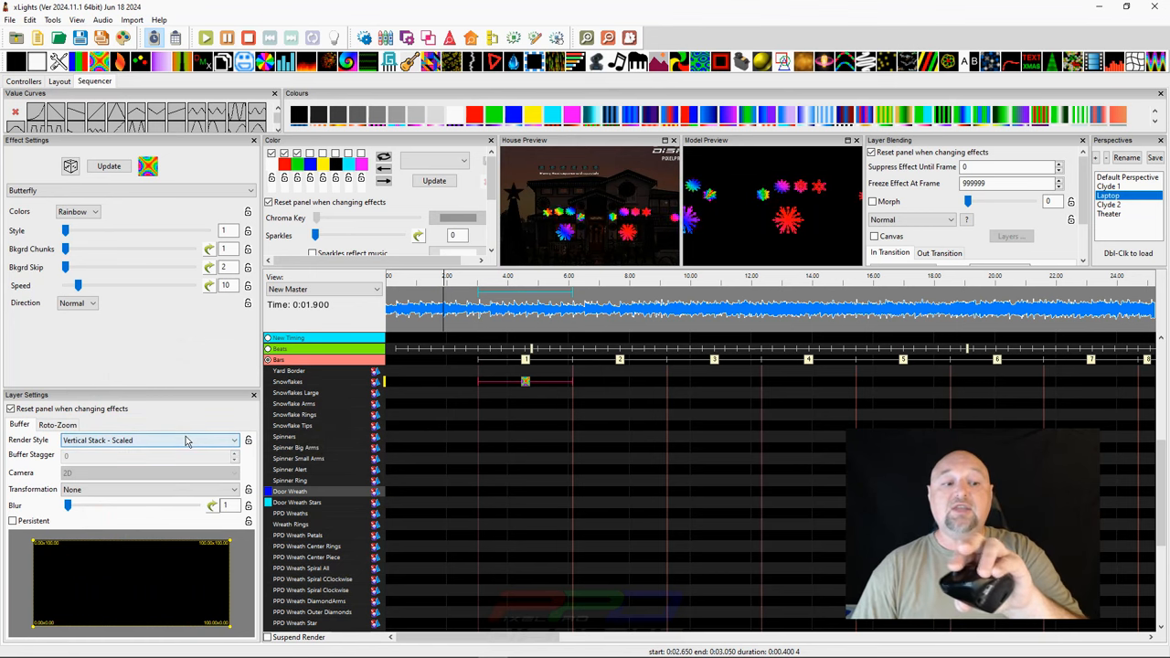
pyautogui.click(146, 440)
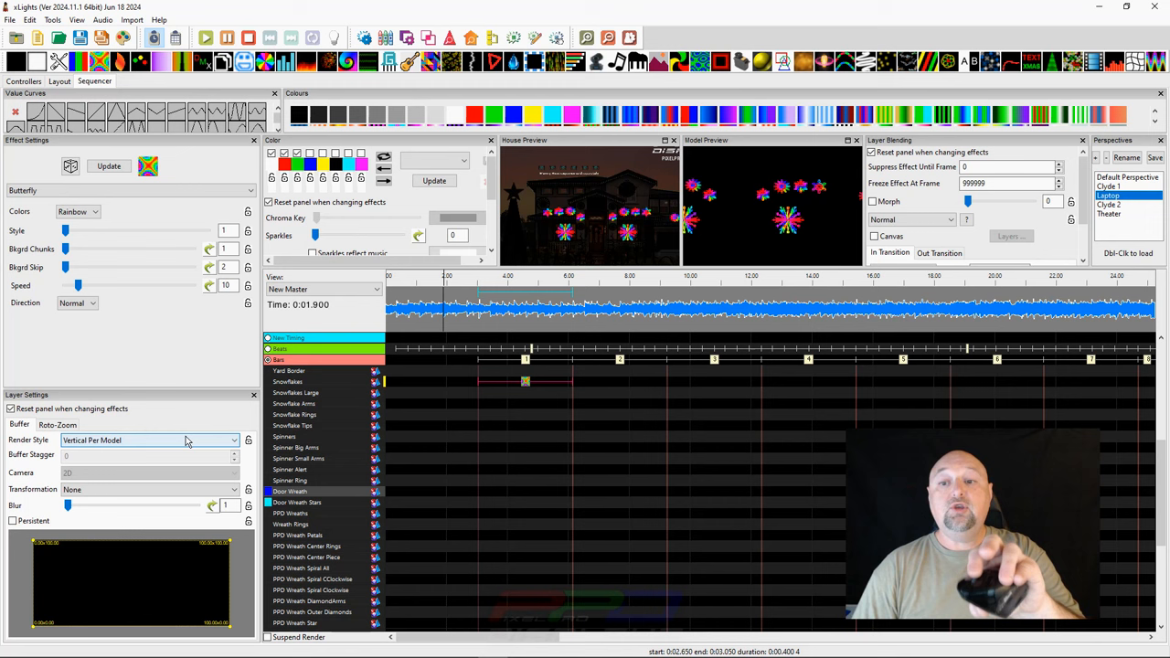
pyautogui.click(146, 440)
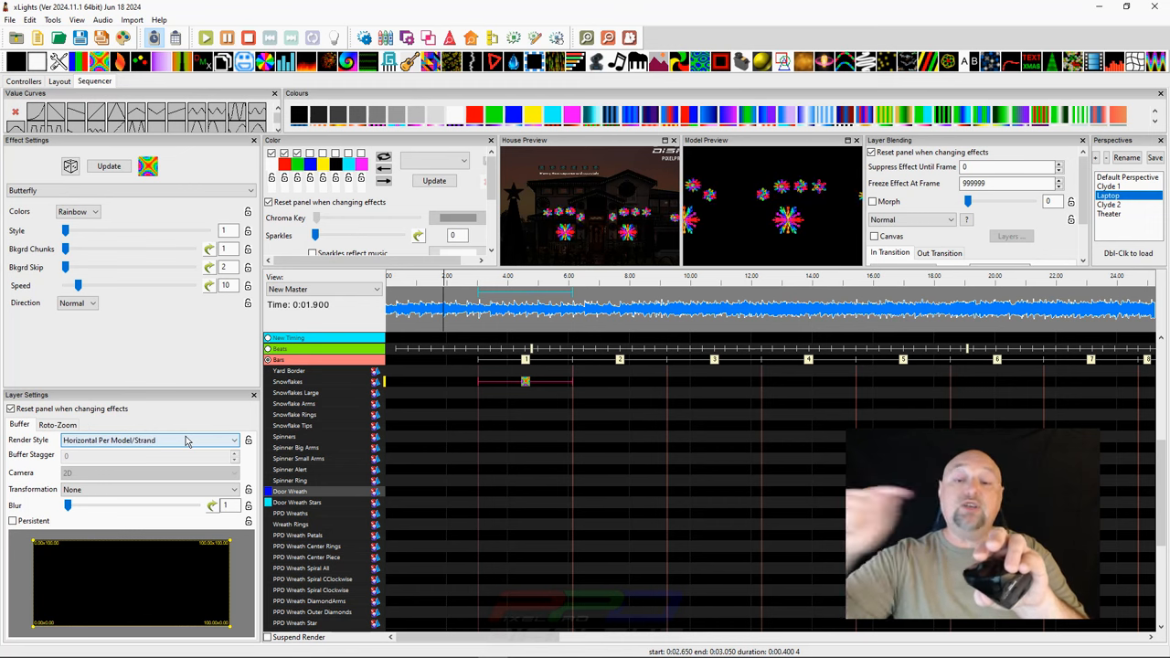
pyautogui.click(146, 439)
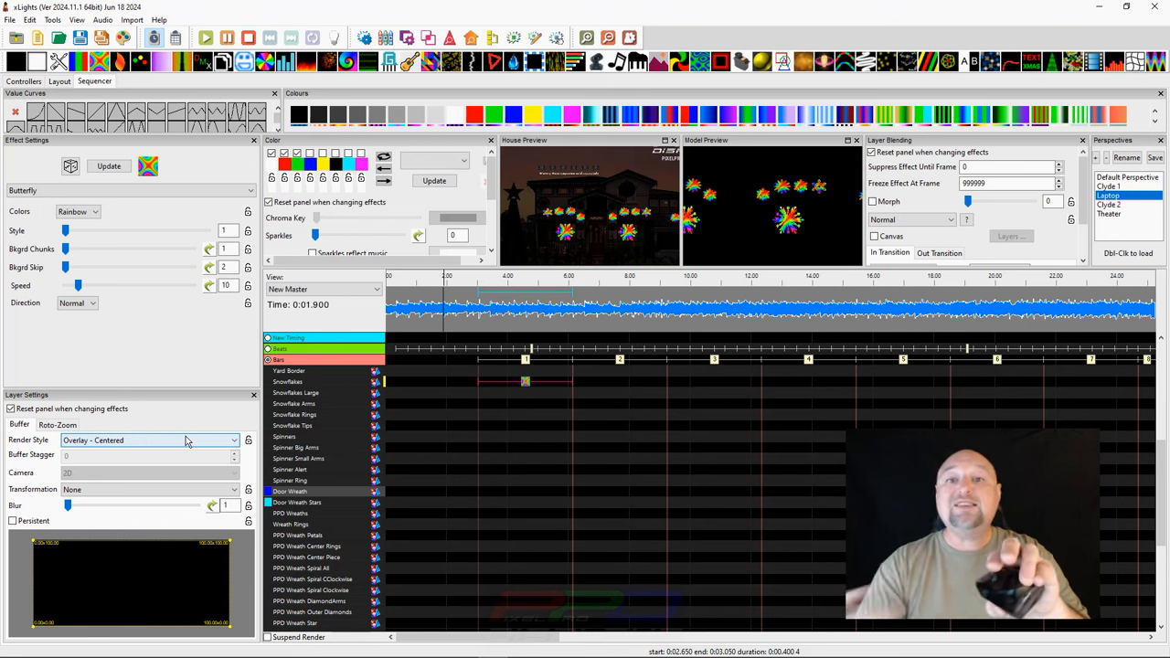
pyautogui.click(146, 439)
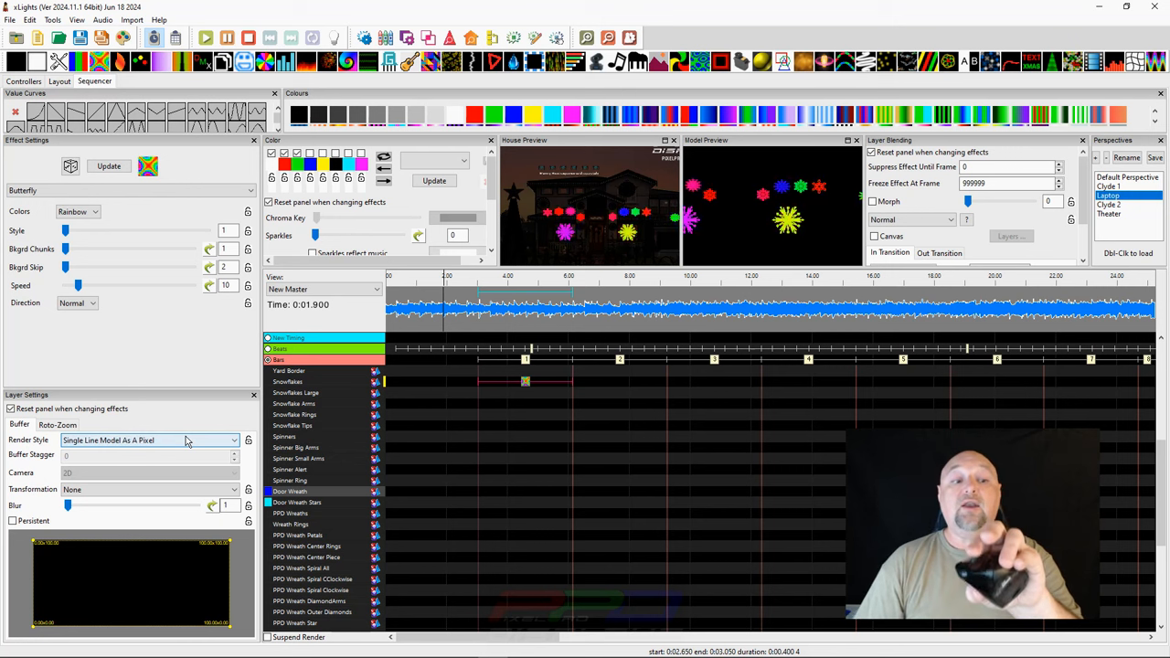
pyautogui.click(146, 439)
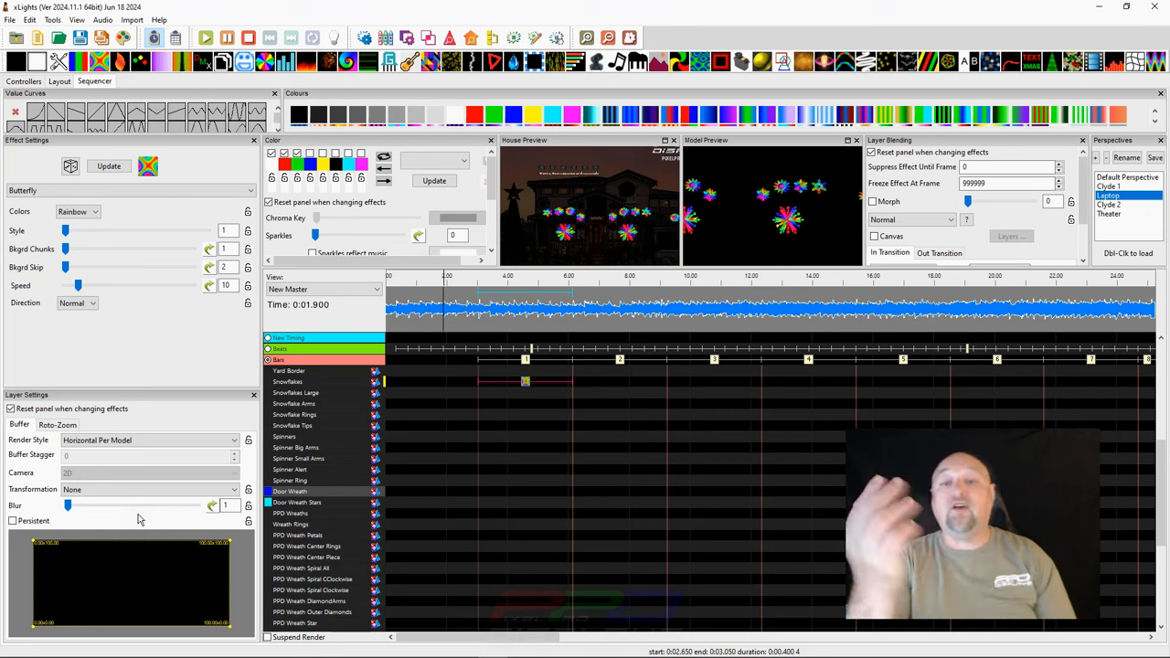
pyautogui.moveTo(119, 403)
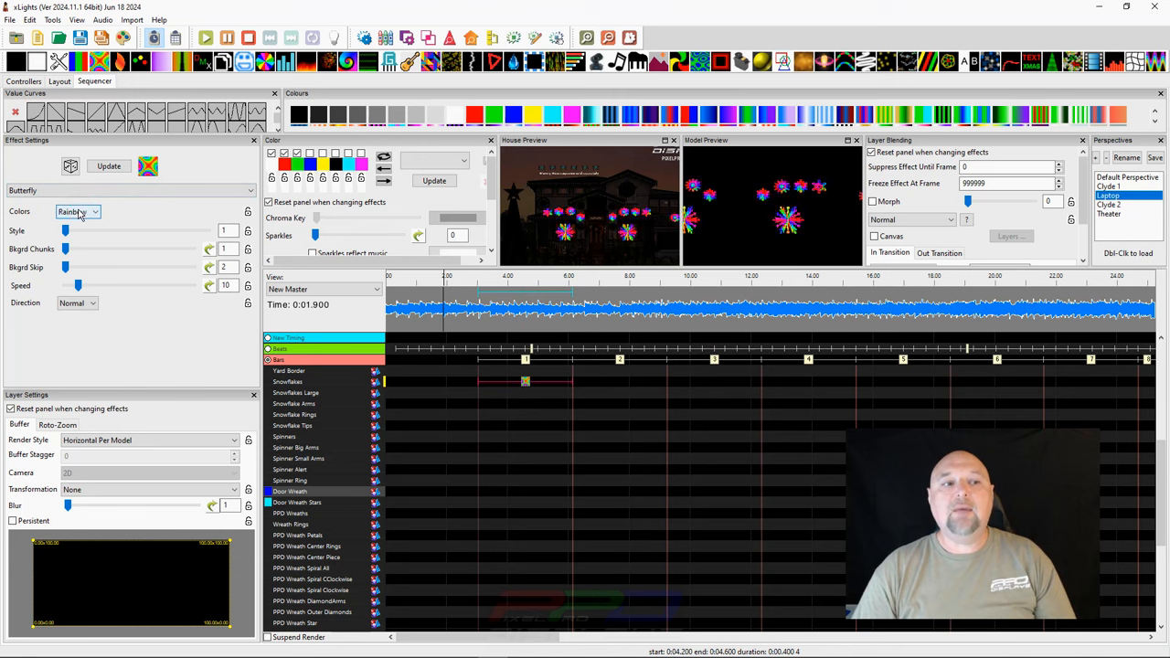
# - Change the Butterfly colours to Palette and add a Lines effect on the Matrix row
pyautogui.click(73, 211)
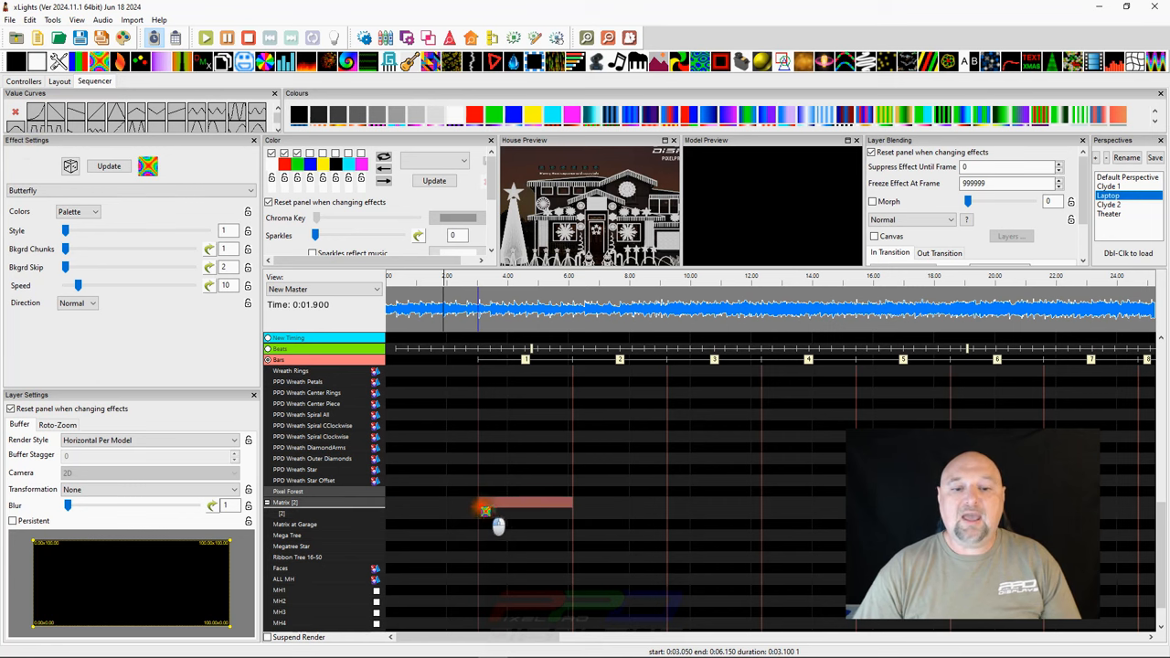
pyautogui.click(146, 440)
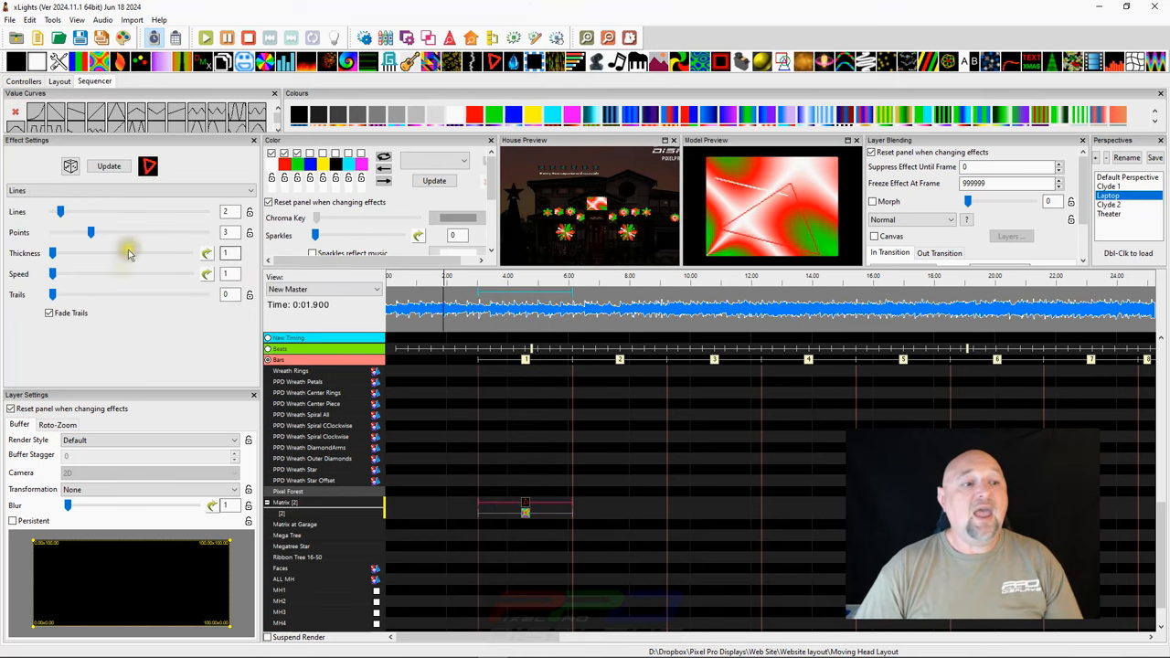
# - Raise the Lines effect Thickness slider to 4
pyautogui.moveTo(52, 253); pyautogui.dragTo(90, 253)
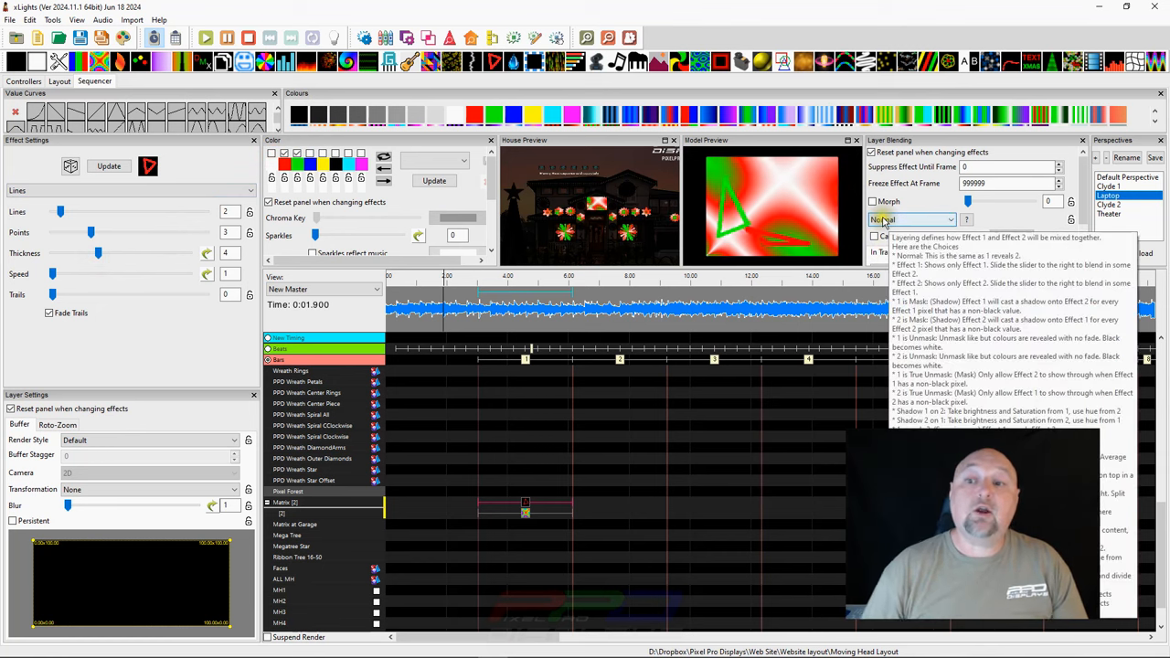
# - Try 1 is Mask, 1 is Unmask and other layer mixes, settling on 2 is Unmask
pyautogui.click(951, 219)
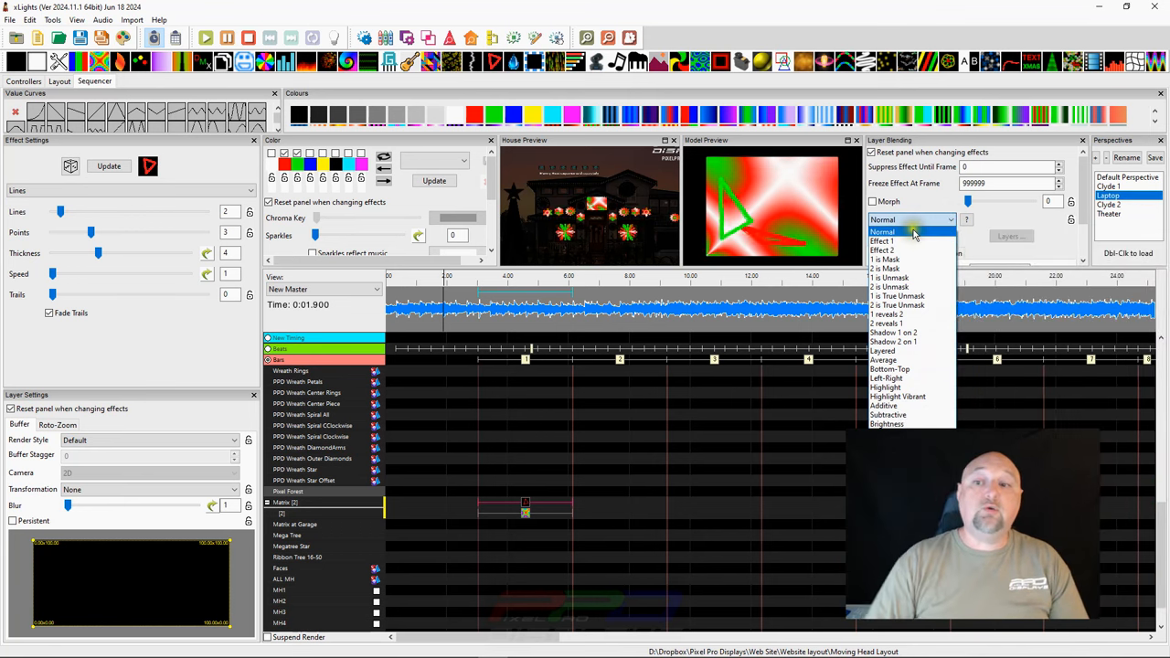
pyautogui.moveTo(896, 250)
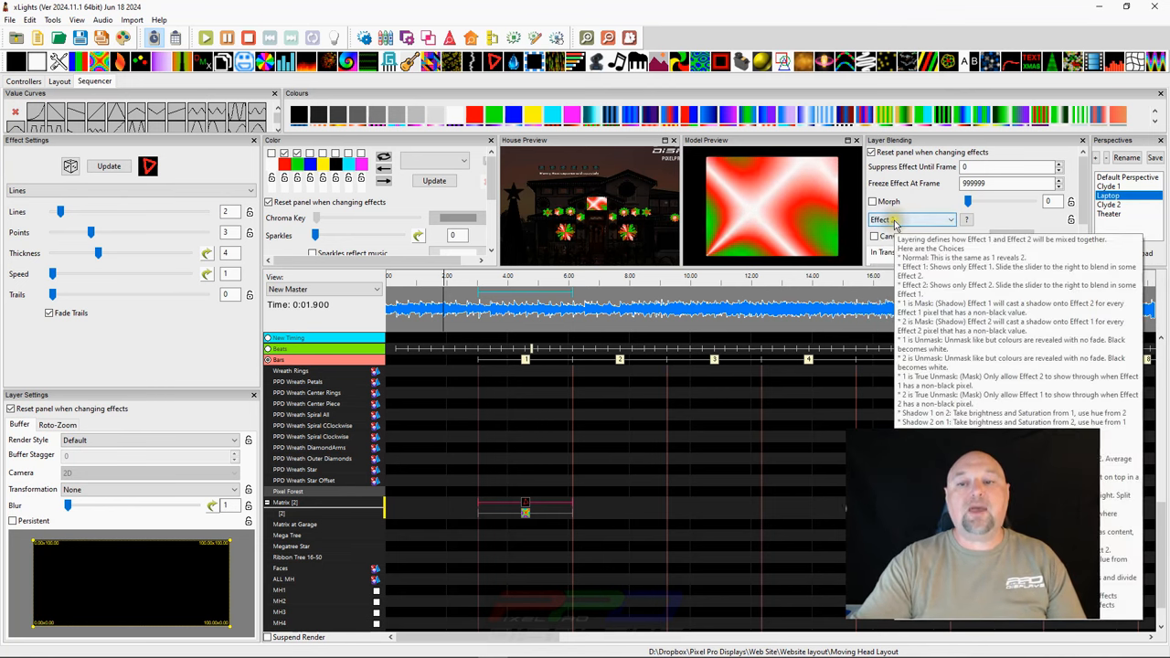
pyautogui.click(910, 219)
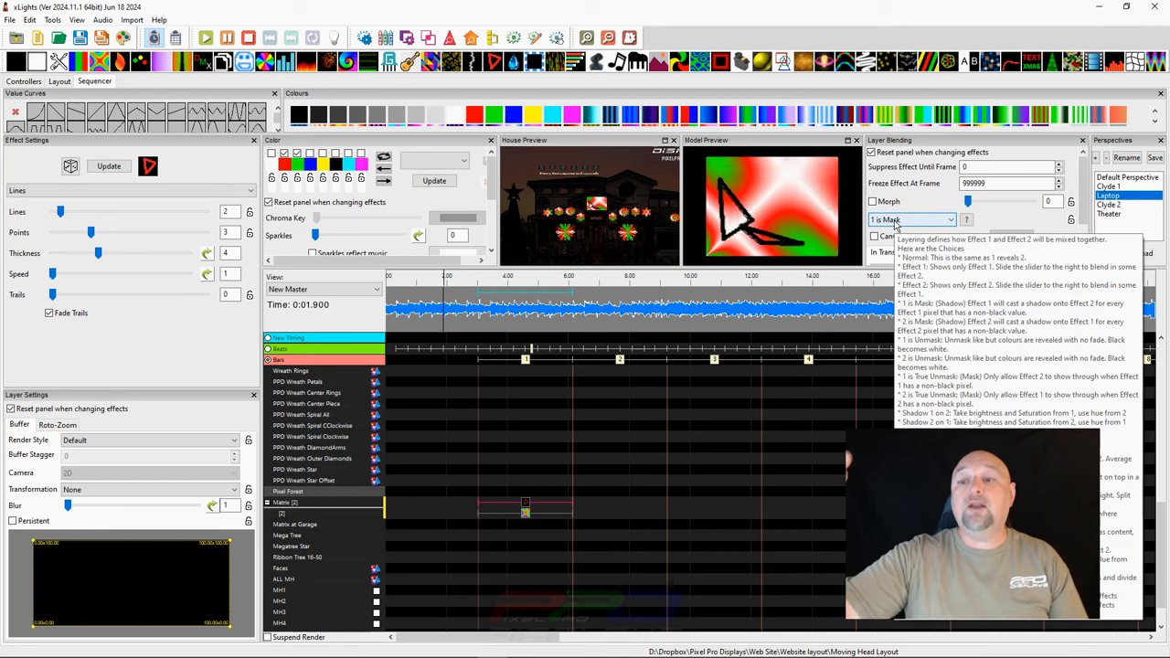
pyautogui.click(912, 219)
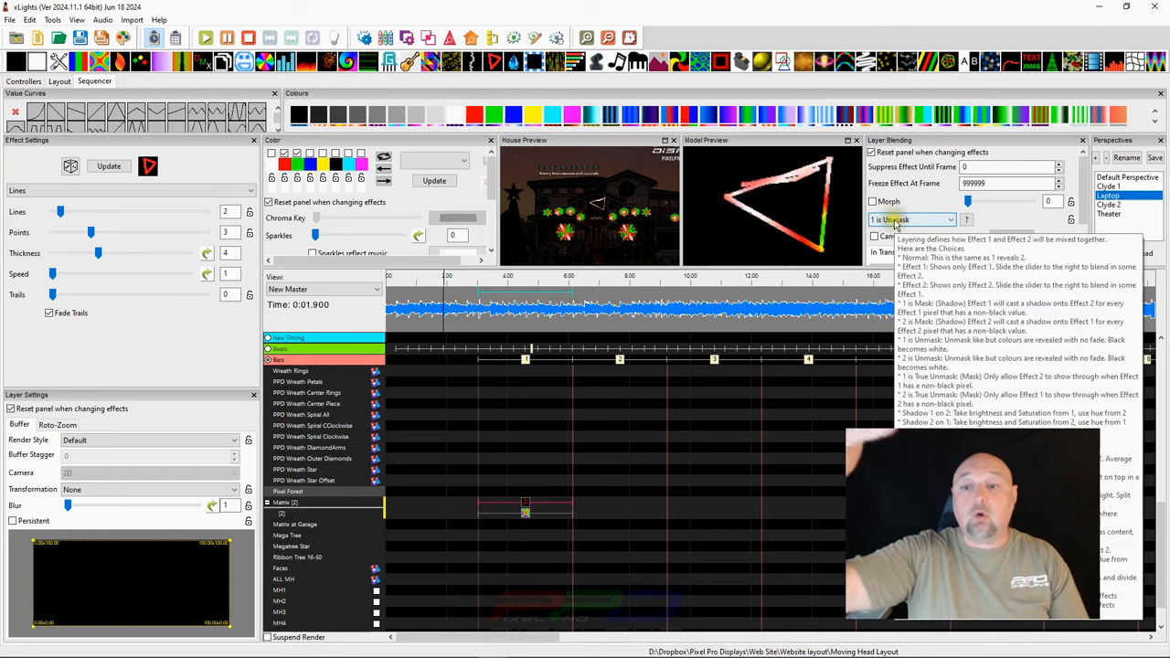
pyautogui.click(910, 220)
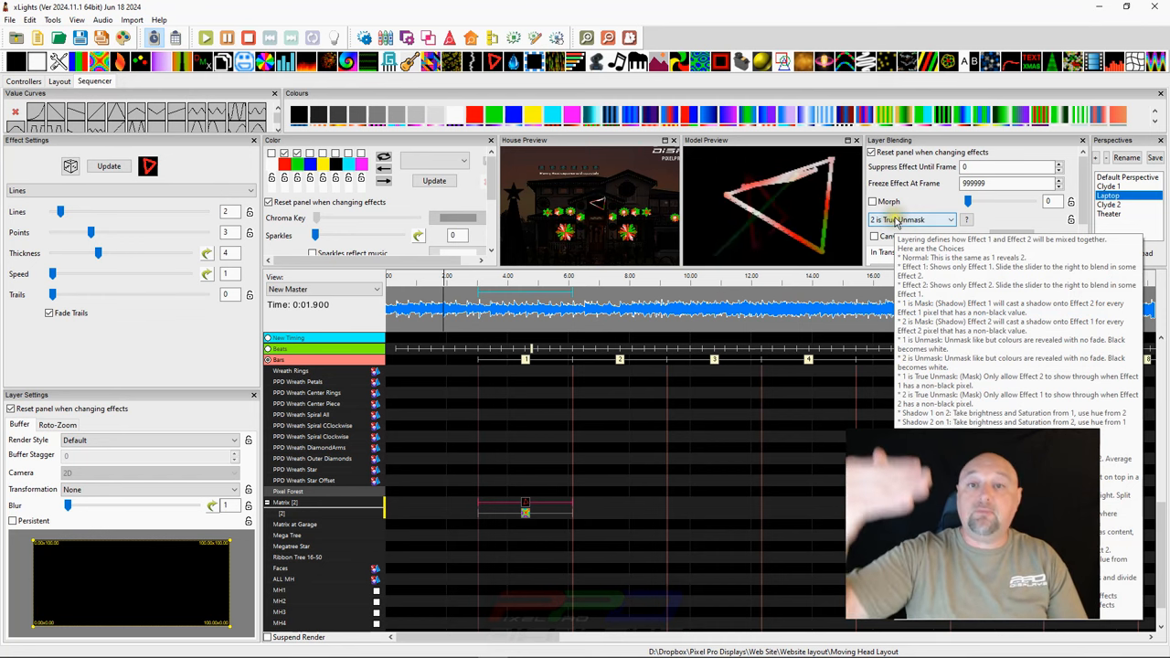
pyautogui.click(914, 219)
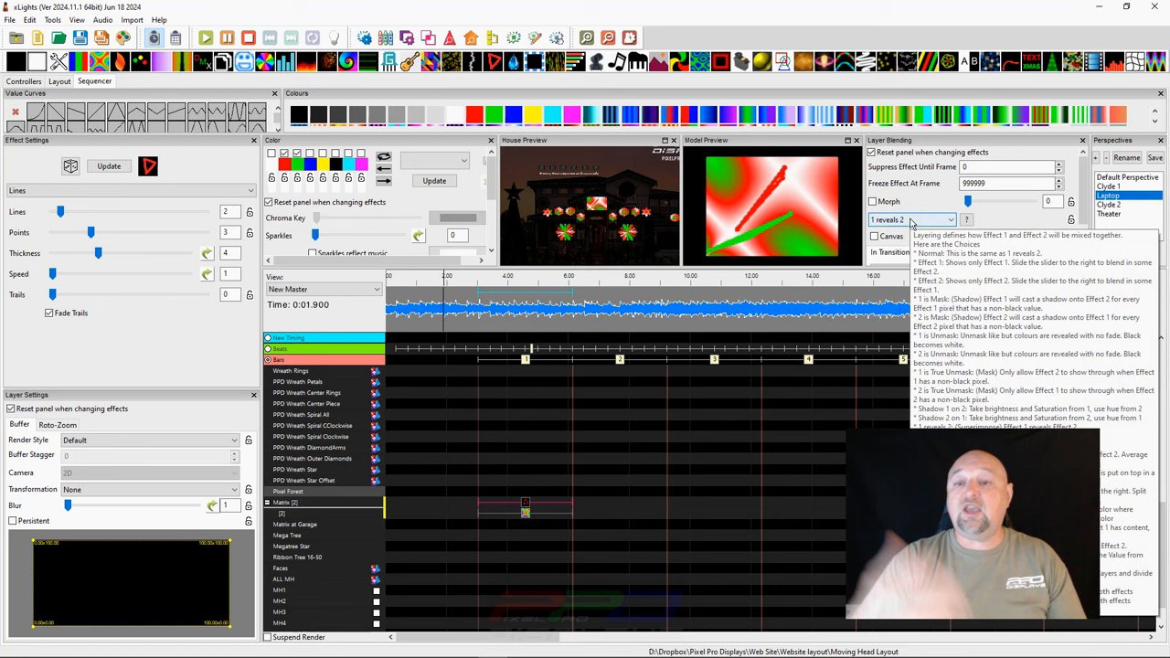
pyautogui.click(909, 220)
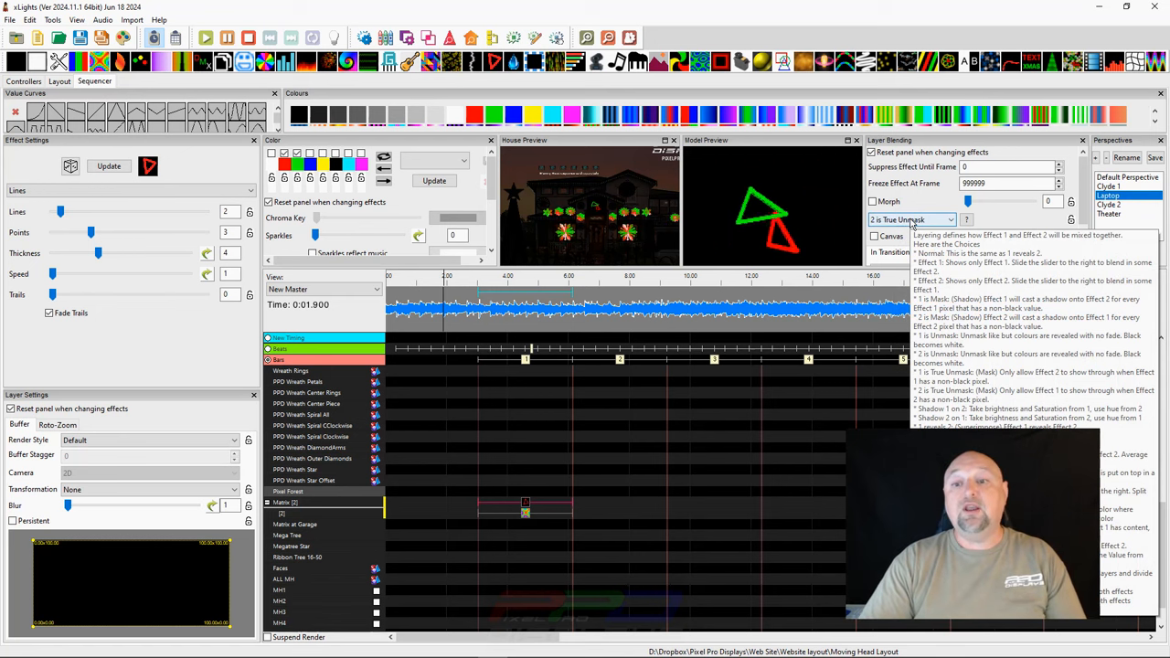
pyautogui.click(909, 220)
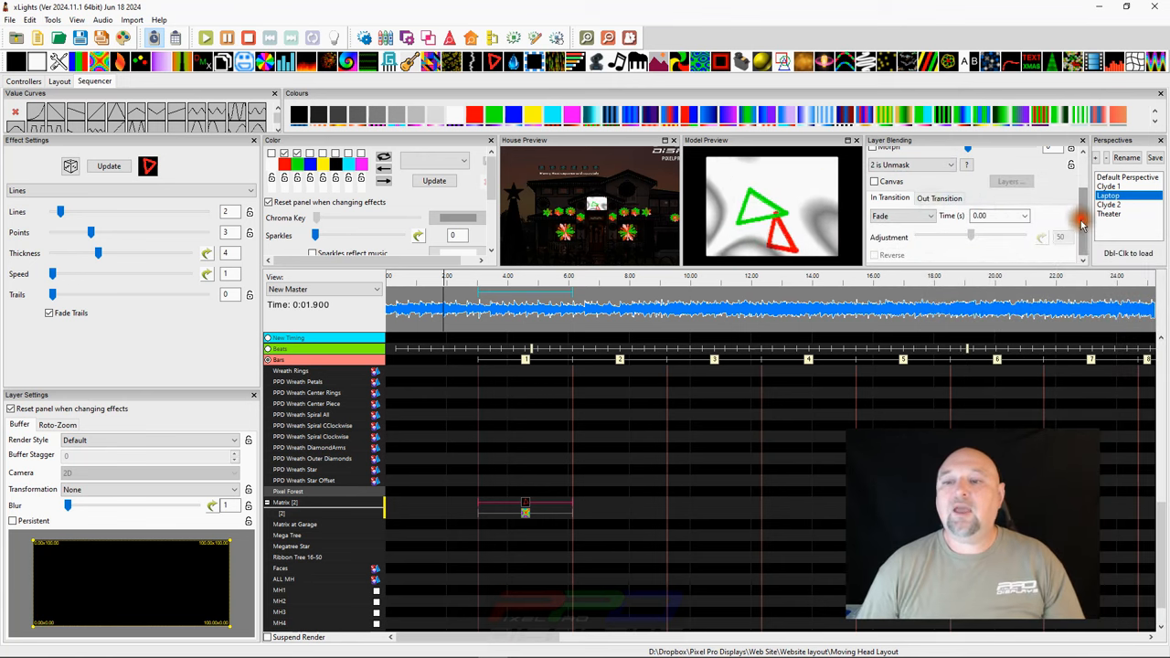
# - Set the Plasma effect's In Transition to Fade with a 1.50-second duration
pyautogui.click(900, 216)
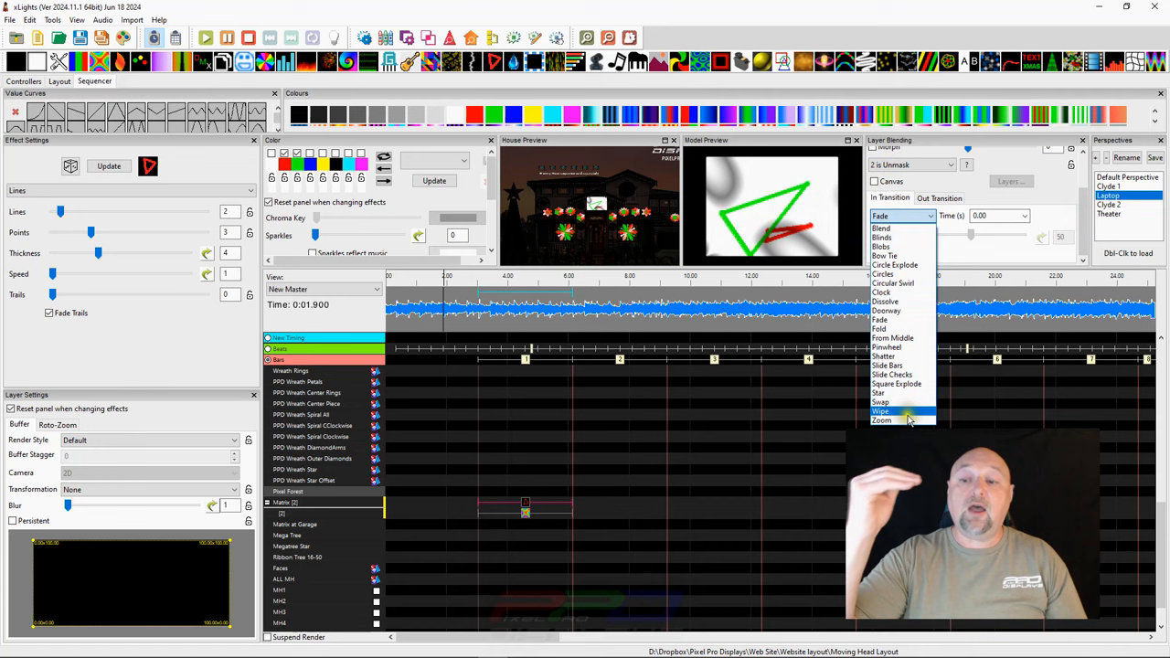
pyautogui.click(880, 410)
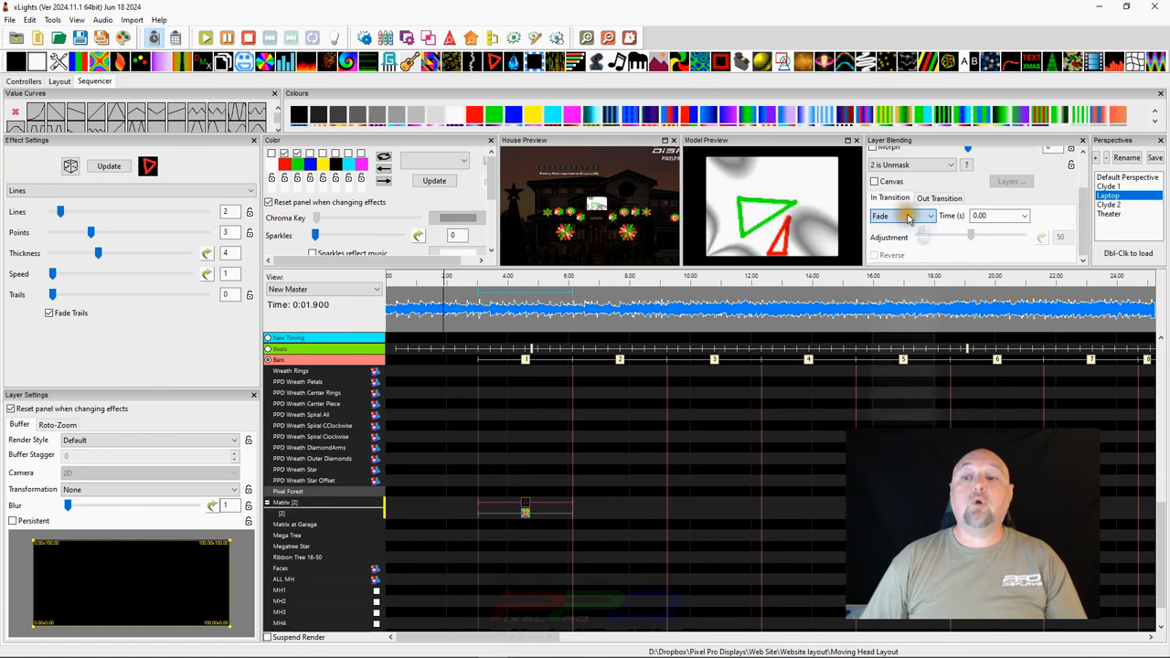
pyautogui.click(525, 510)
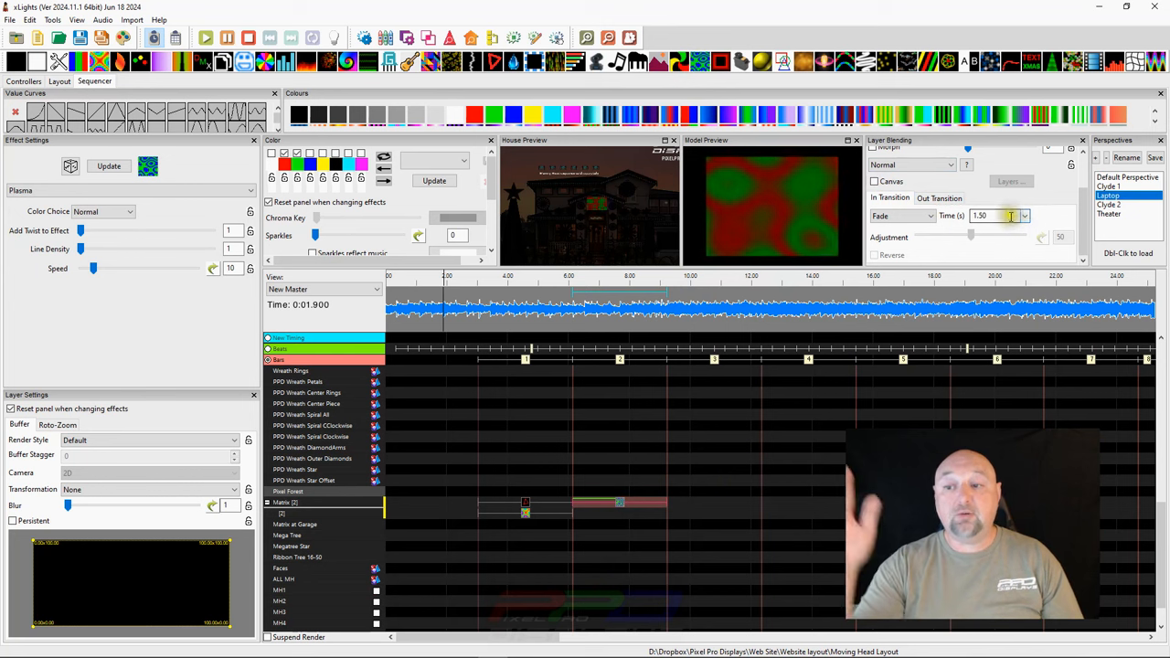
pyautogui.click(1024, 216)
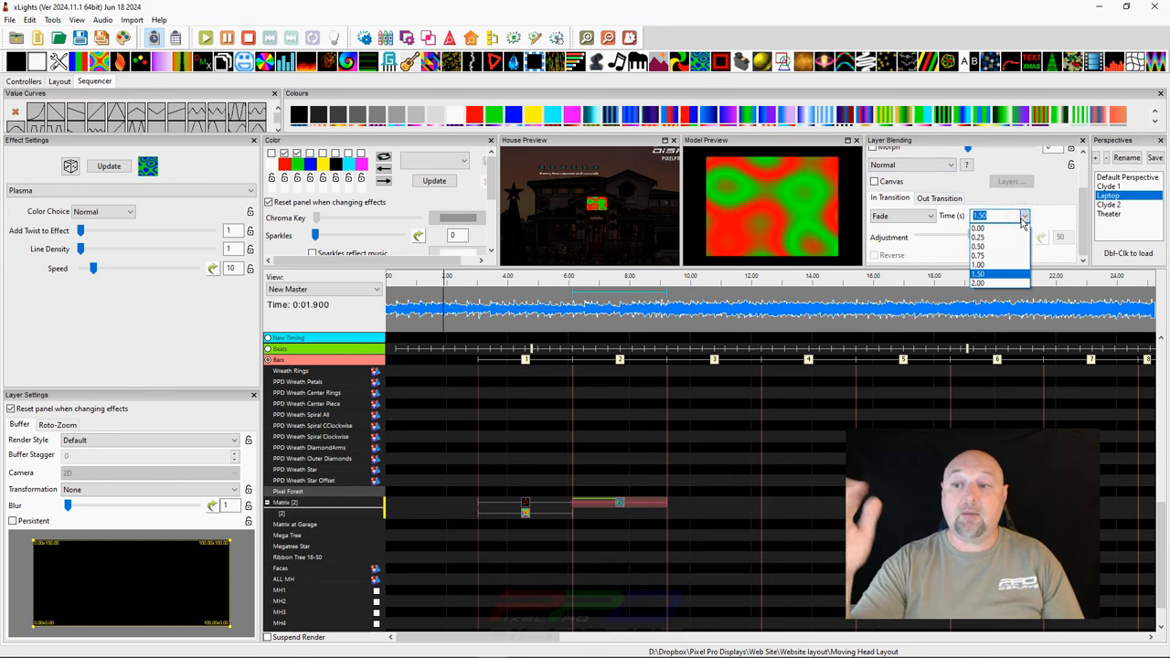
pyautogui.click(996, 274)
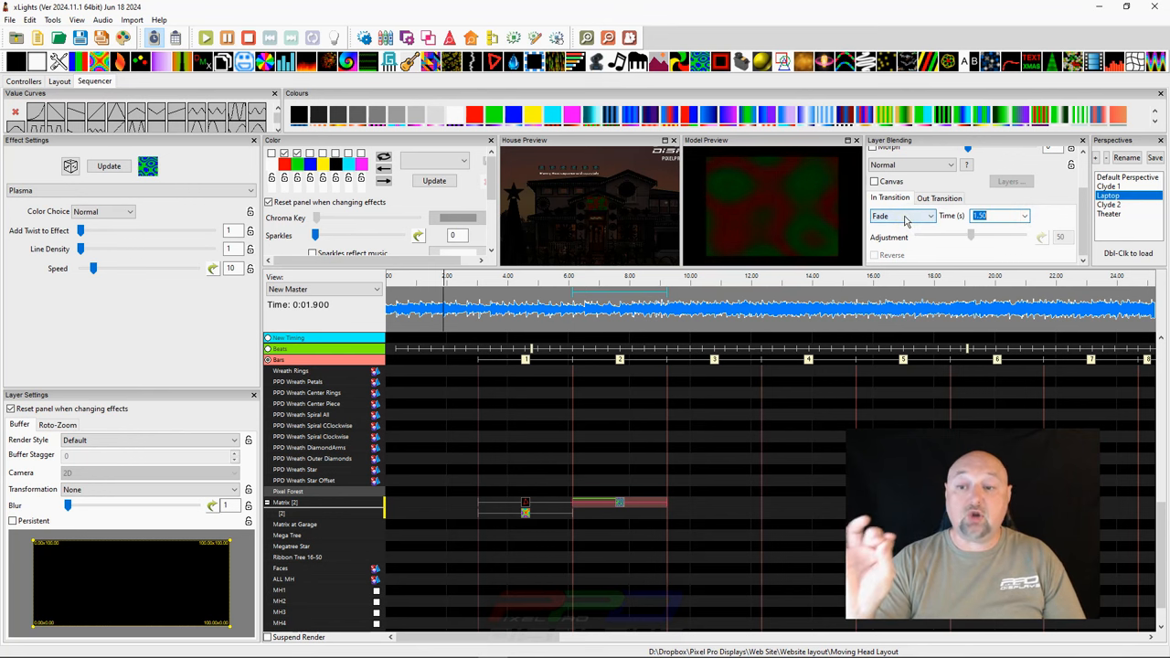
pyautogui.click(902, 215)
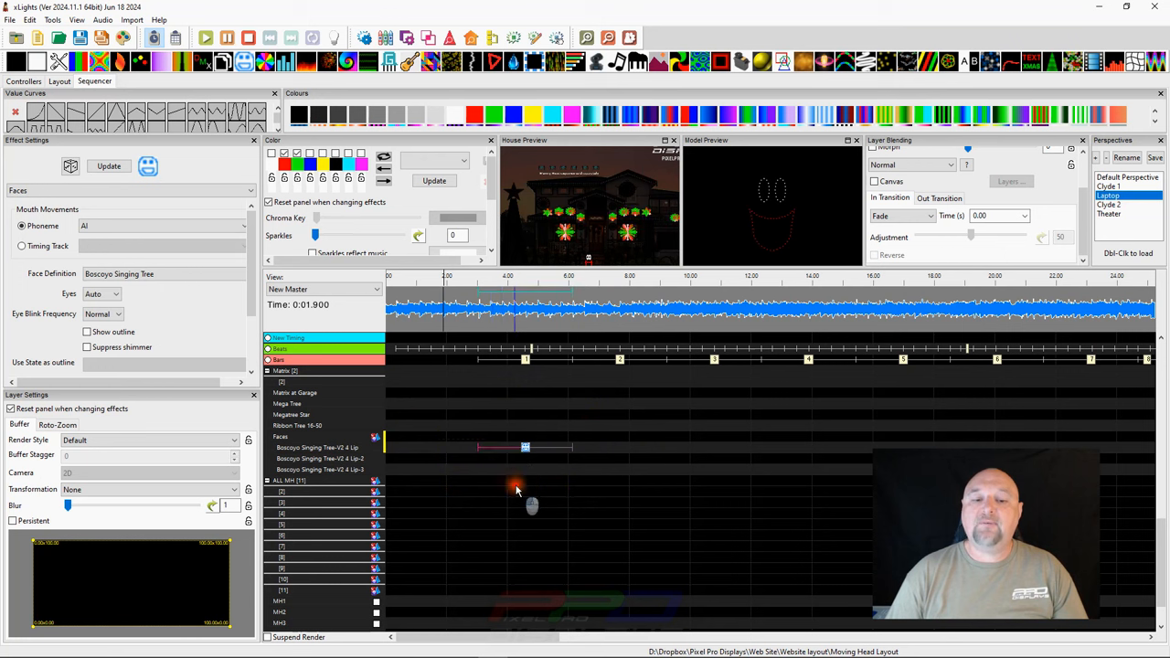
pyautogui.moveTo(548, 557)
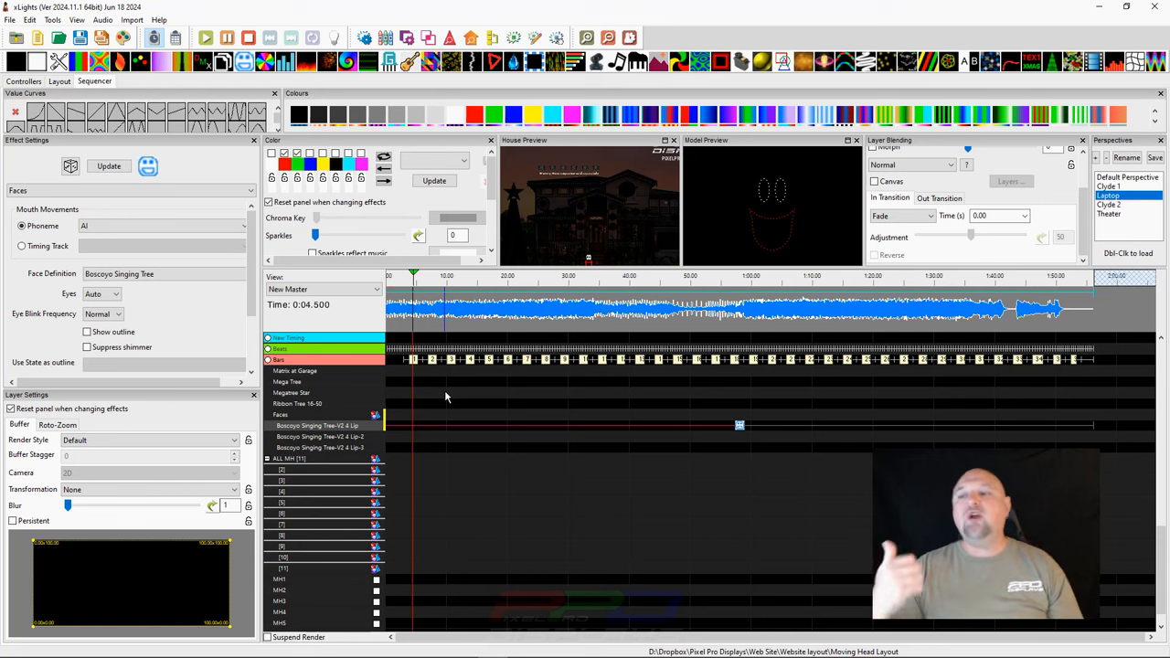
pyautogui.moveTo(1133, 409)
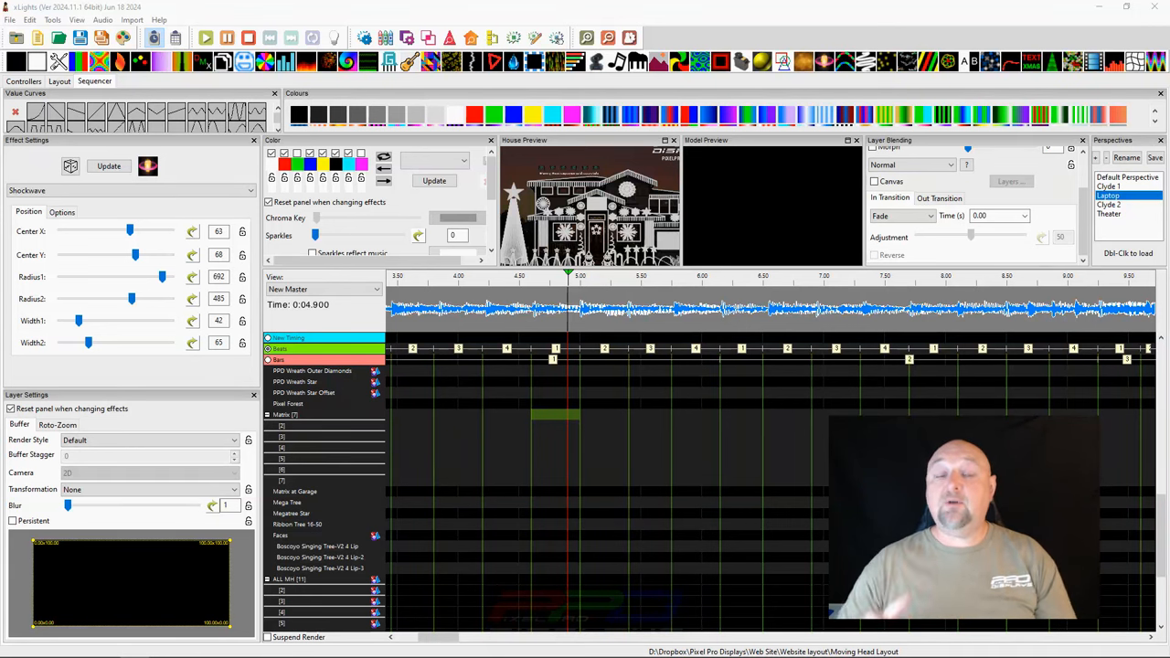
pyautogui.moveTo(521, 535)
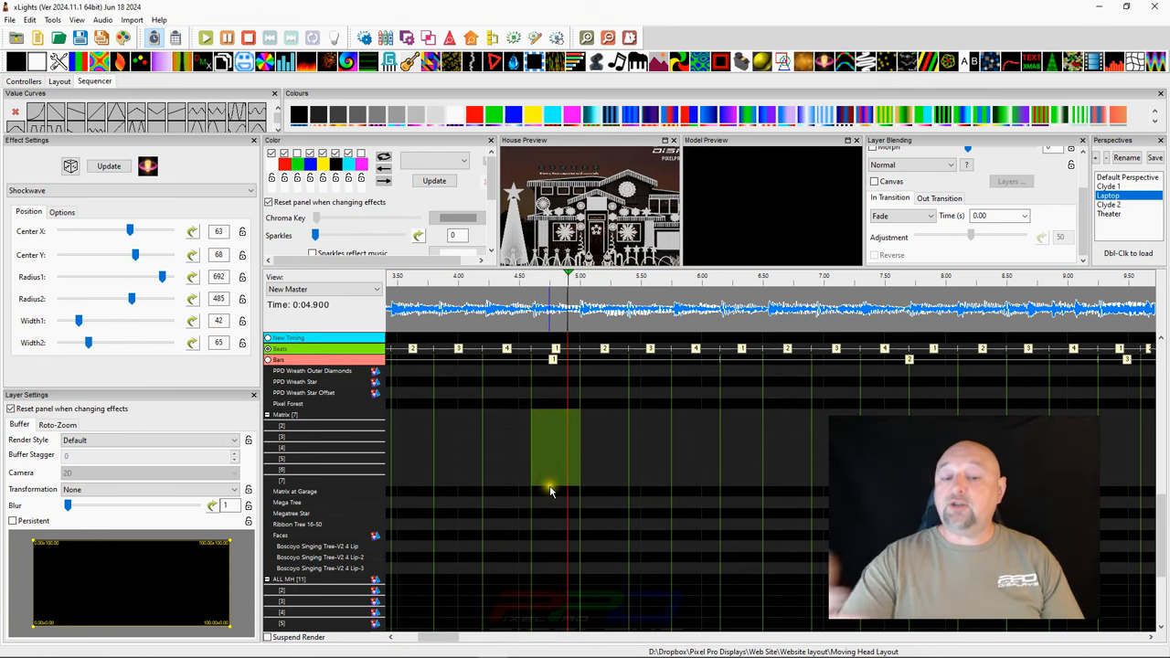
pyautogui.moveTo(561, 486)
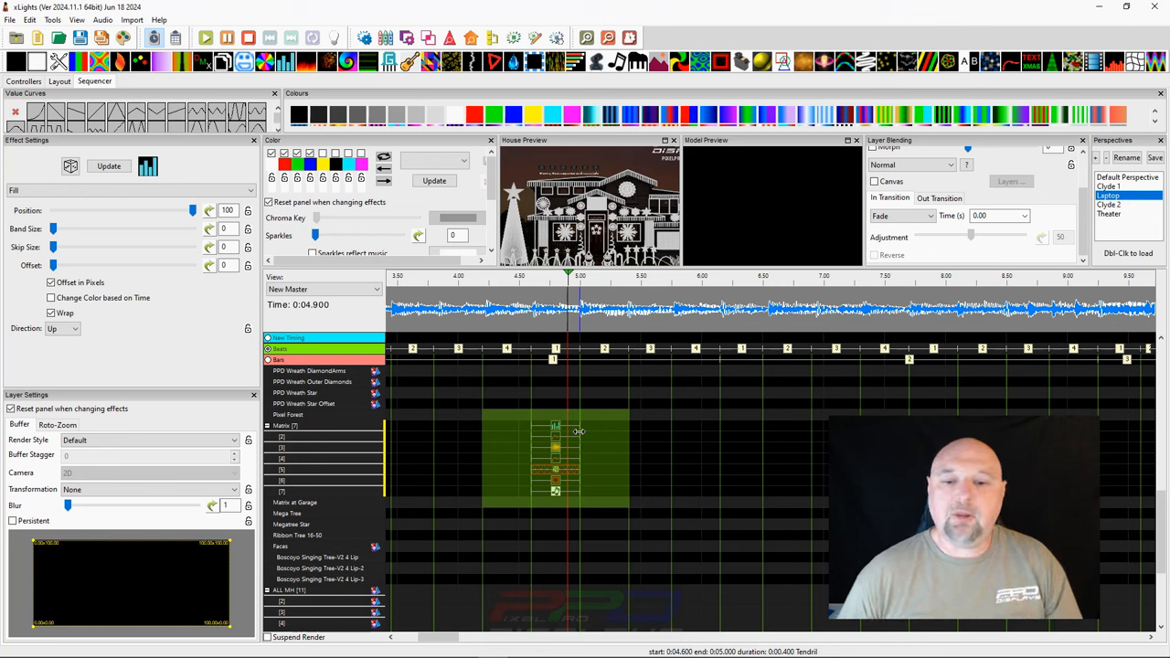
pyautogui.moveTo(578, 433)
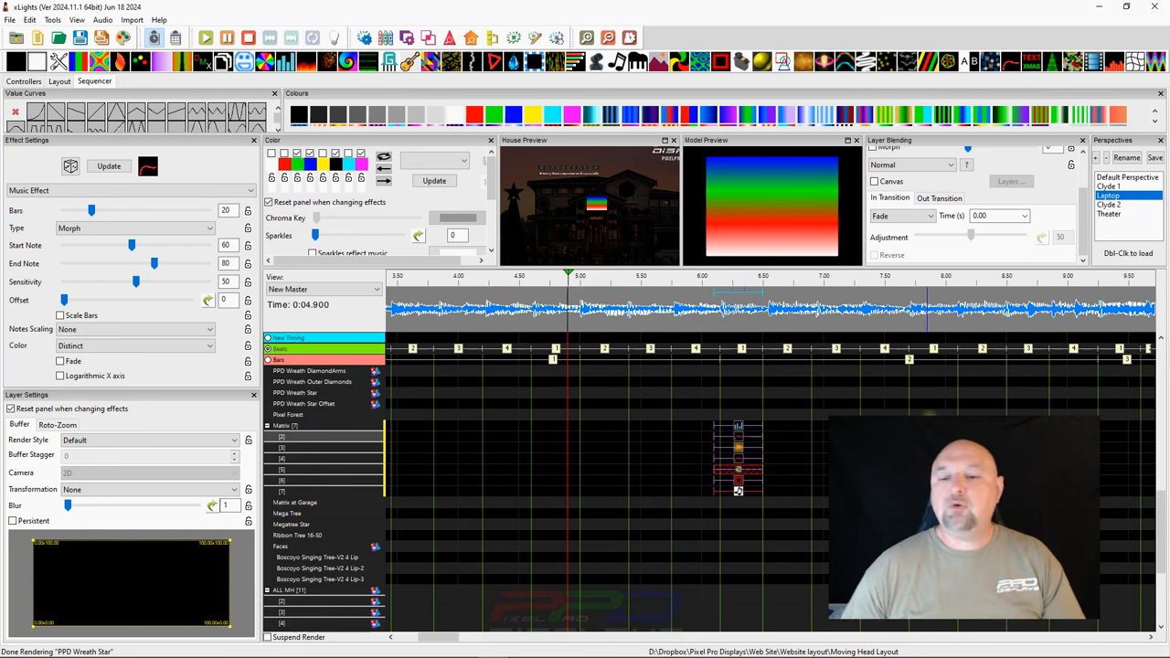
# - Select the spinner spokes row and set the Single Strand chase size to 100
pyautogui.click(759, 430)
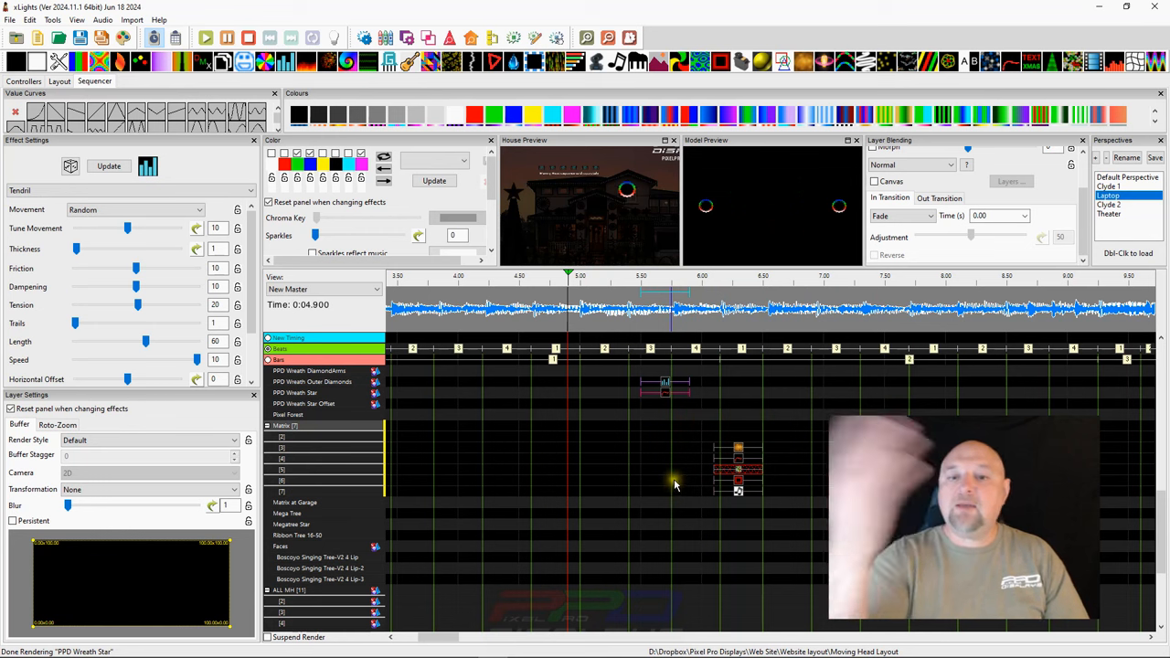
pyautogui.moveTo(690, 448)
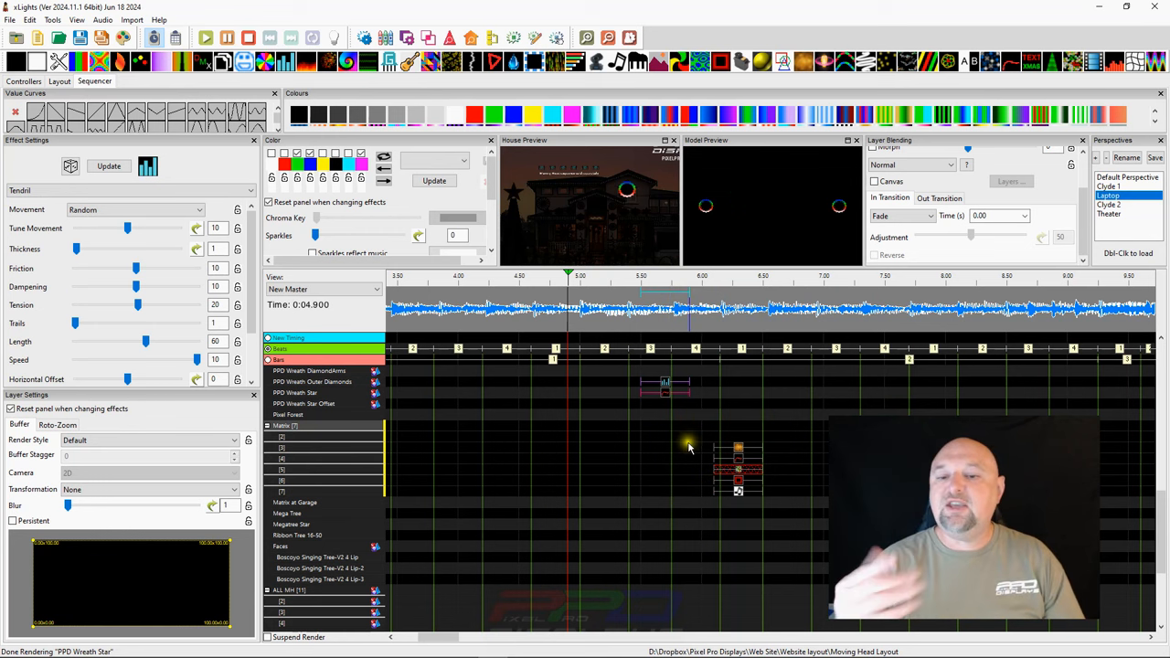
pyautogui.moveTo(684, 414)
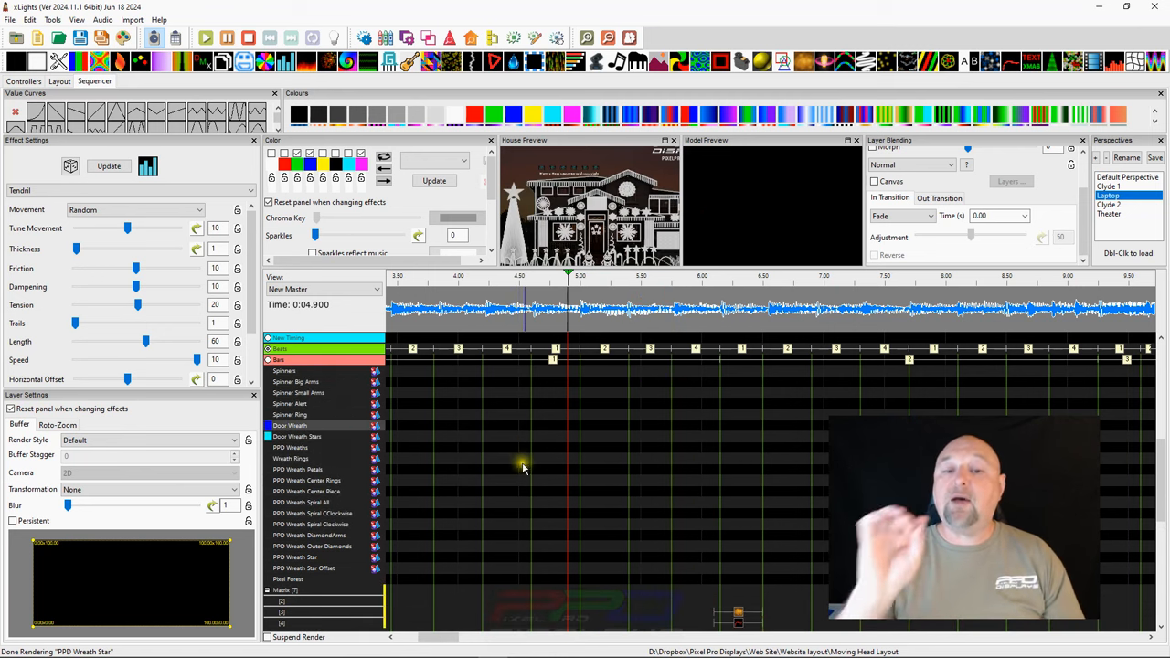
pyautogui.moveTo(554, 436)
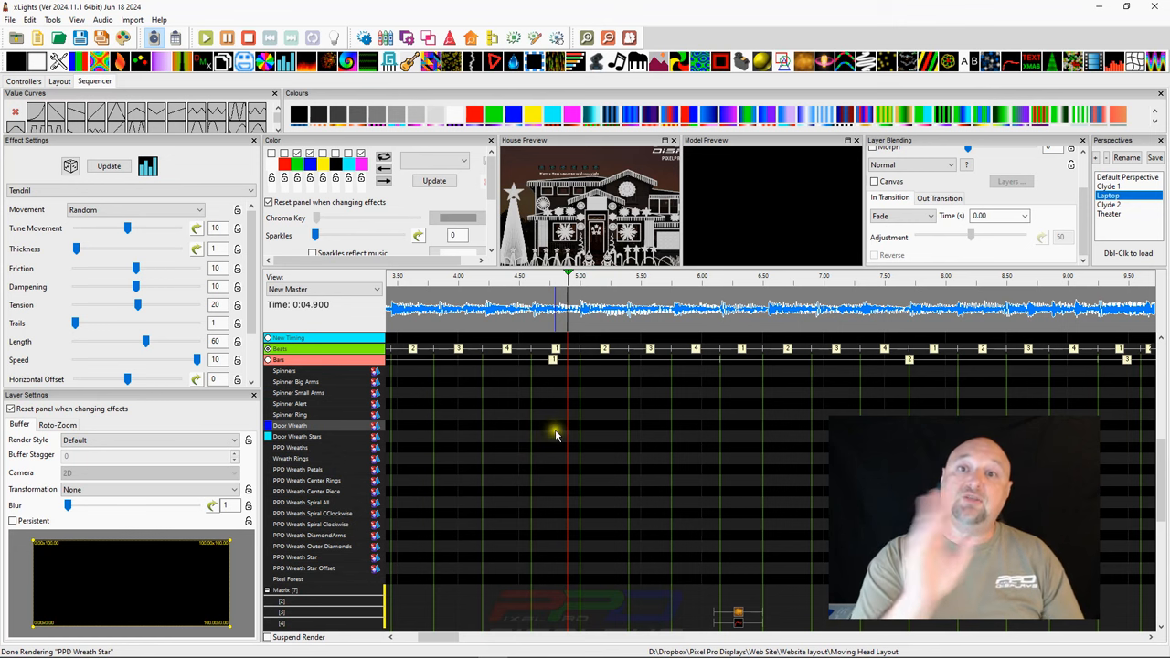
pyautogui.moveTo(550, 409)
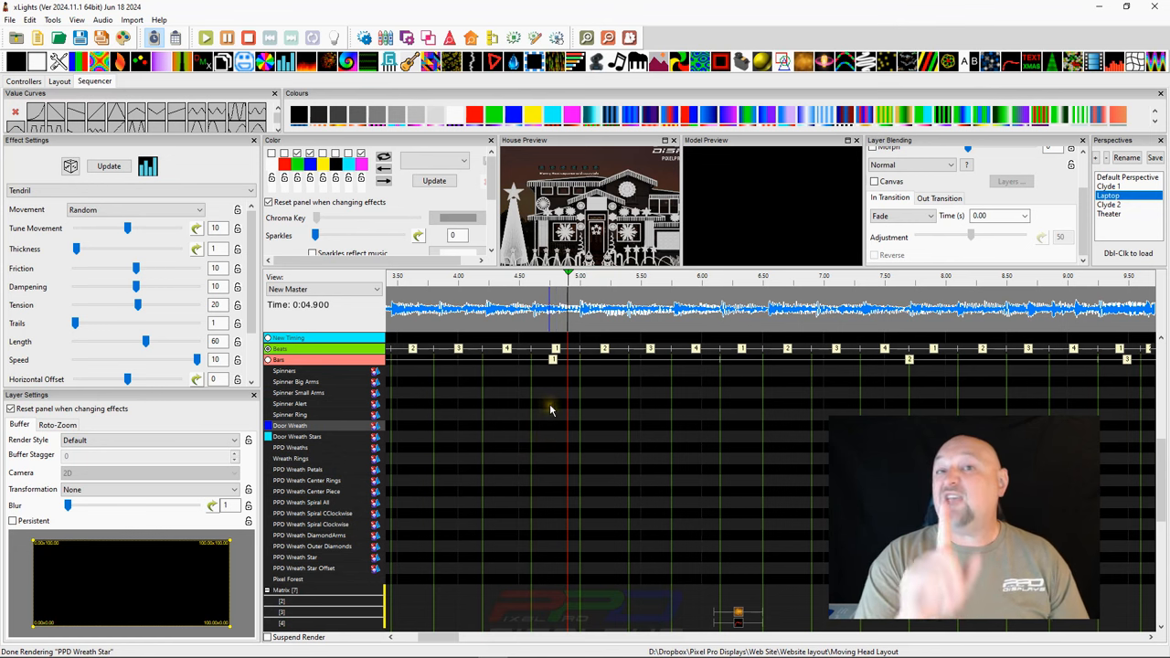
pyautogui.moveTo(566, 423)
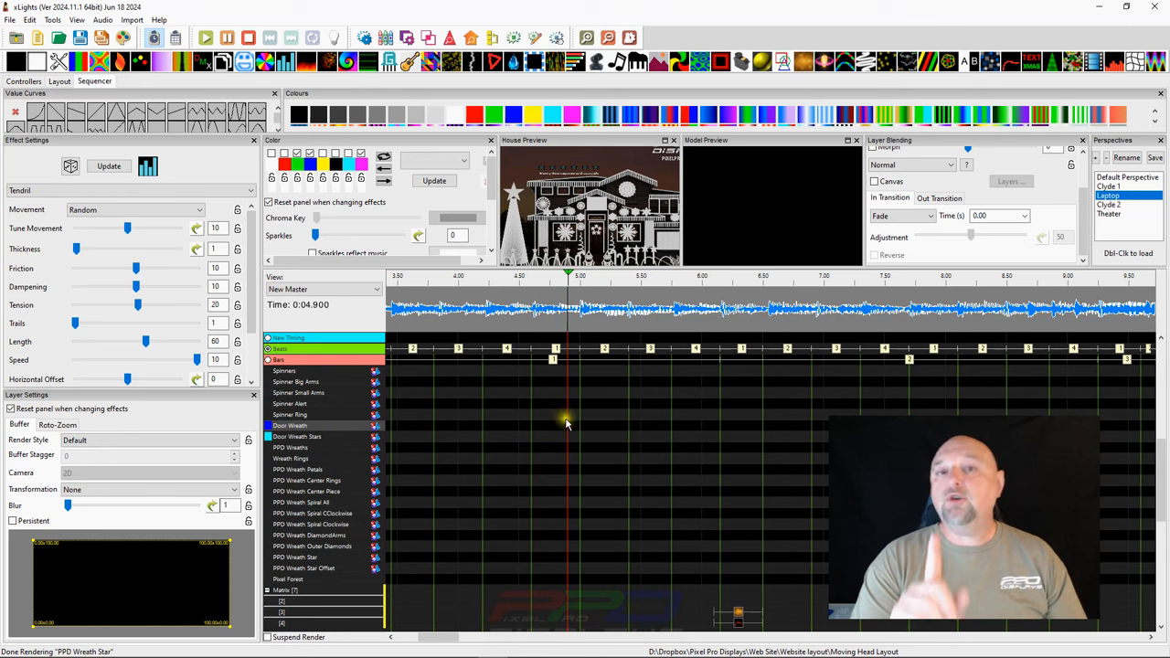
pyautogui.moveTo(277, 395)
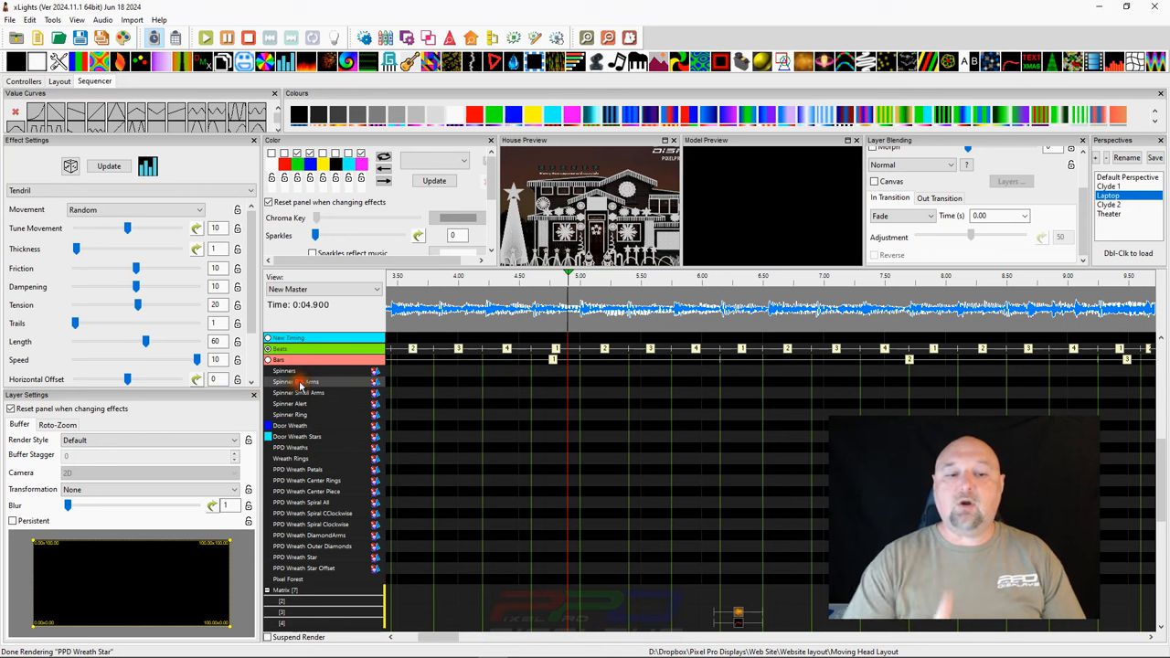
pyautogui.click(268, 381)
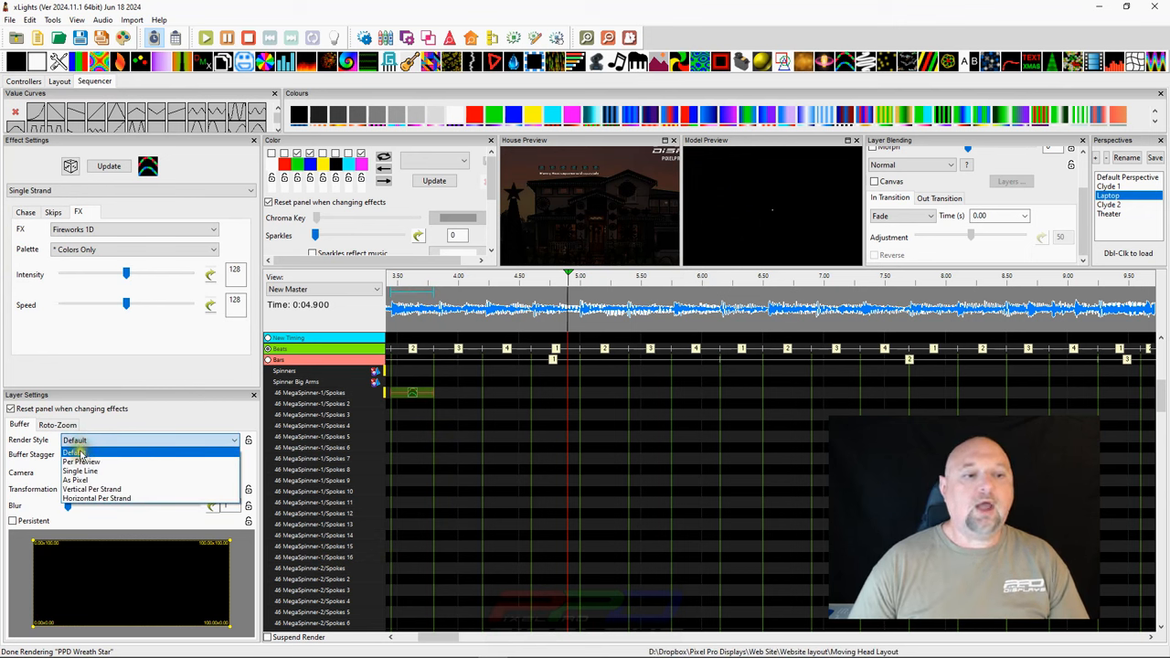
pyautogui.click(75, 451)
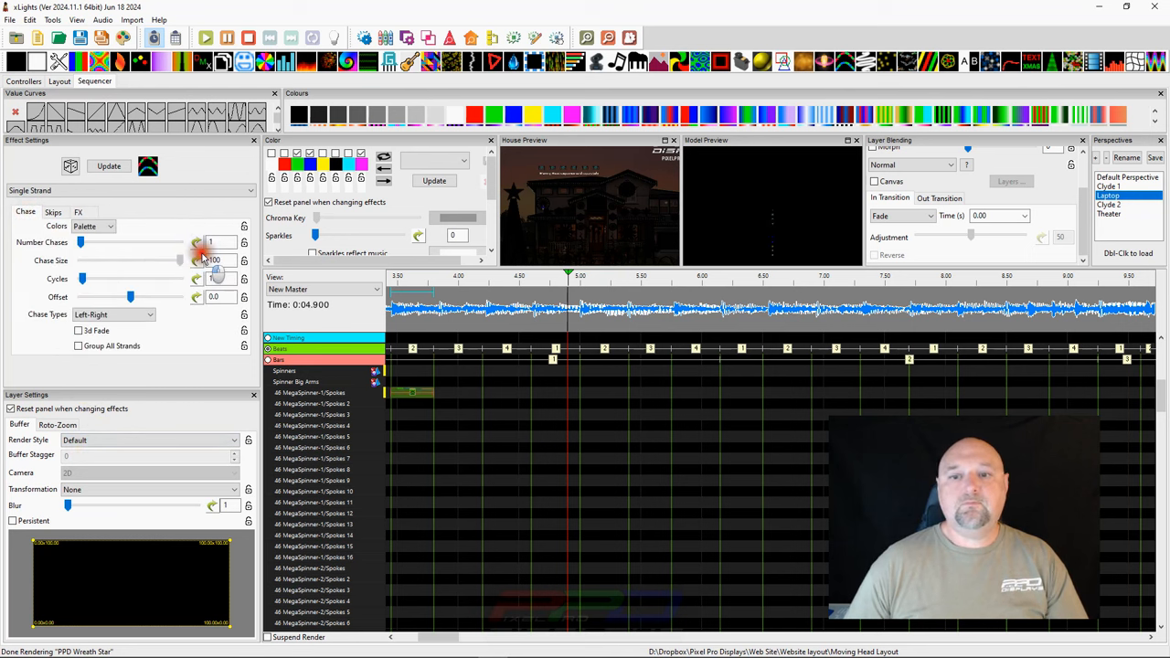
pyautogui.moveTo(174, 261); pyautogui.dragTo(135, 261)
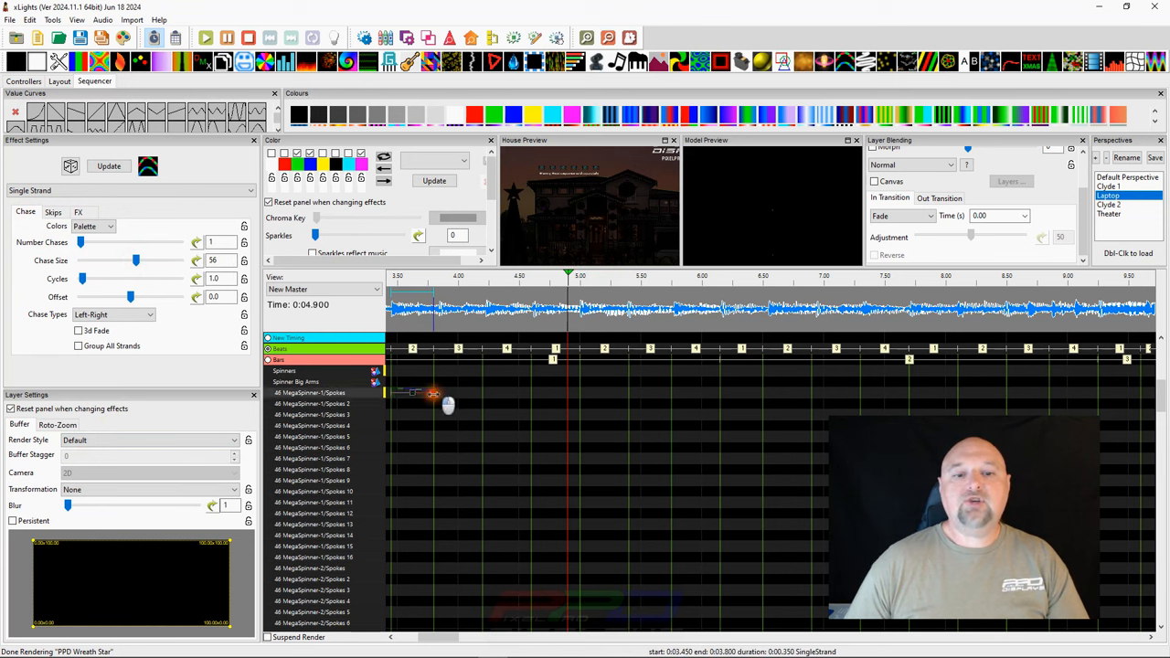
# - Draw the chase on the first spoke, pick green in the palette and tick 3d Fade
pyautogui.moveTo(434, 393); pyautogui.dragTo(562, 393)
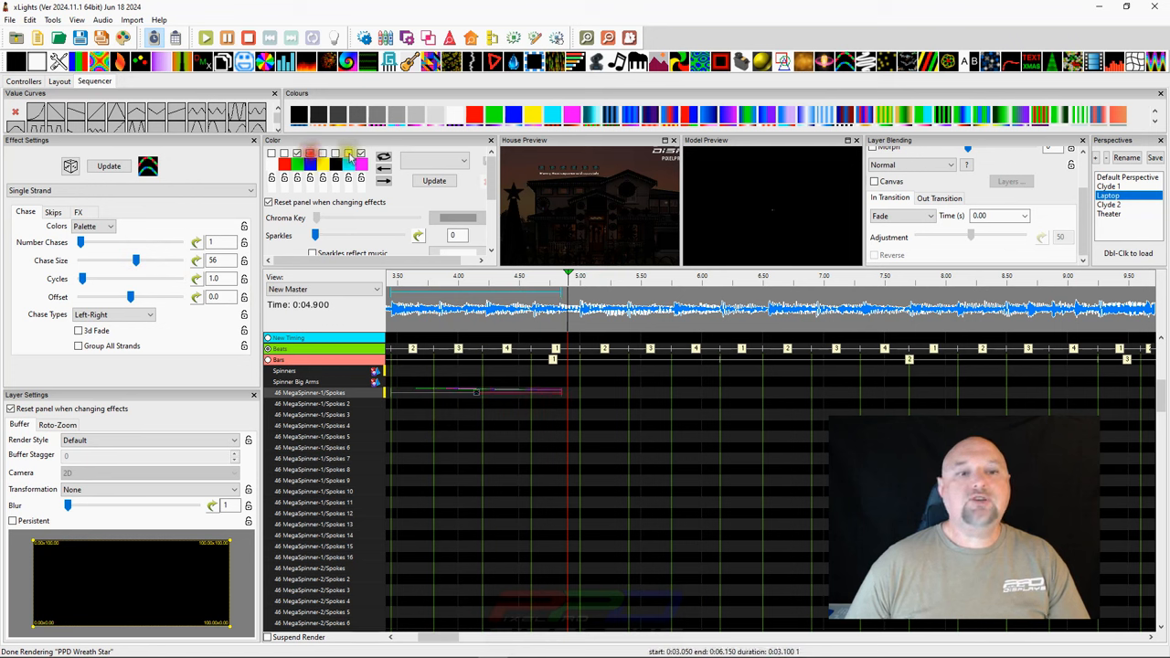
pyautogui.click(322, 179)
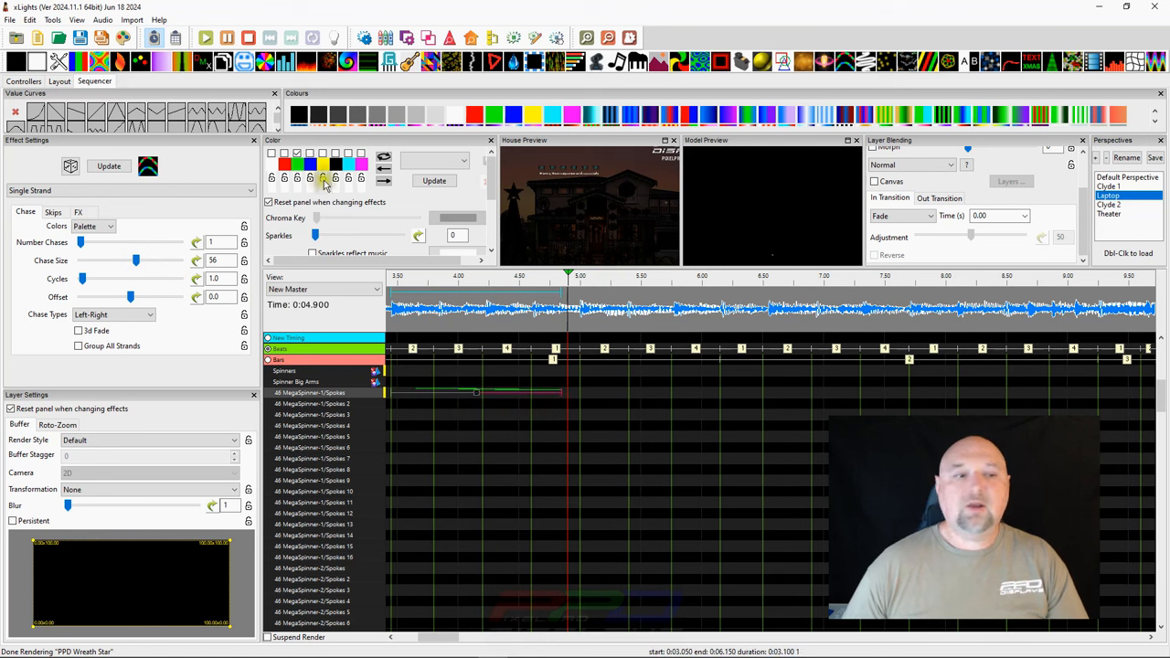
pyautogui.click(79, 330)
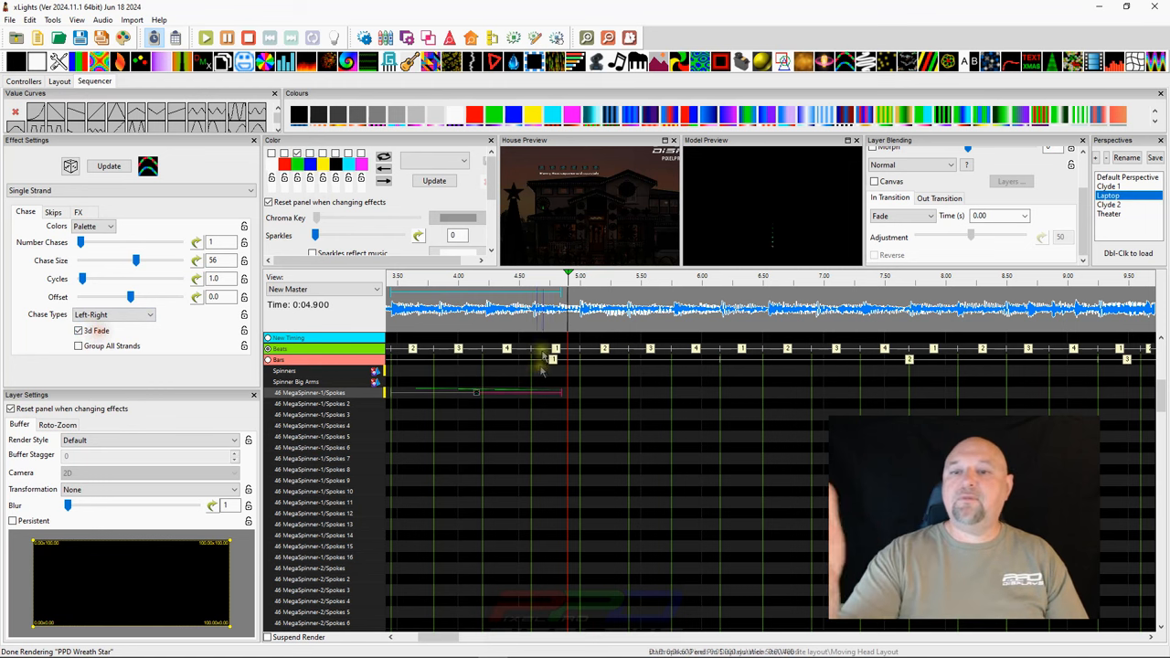
pyautogui.moveTo(135, 260); pyautogui.dragTo(180, 261)
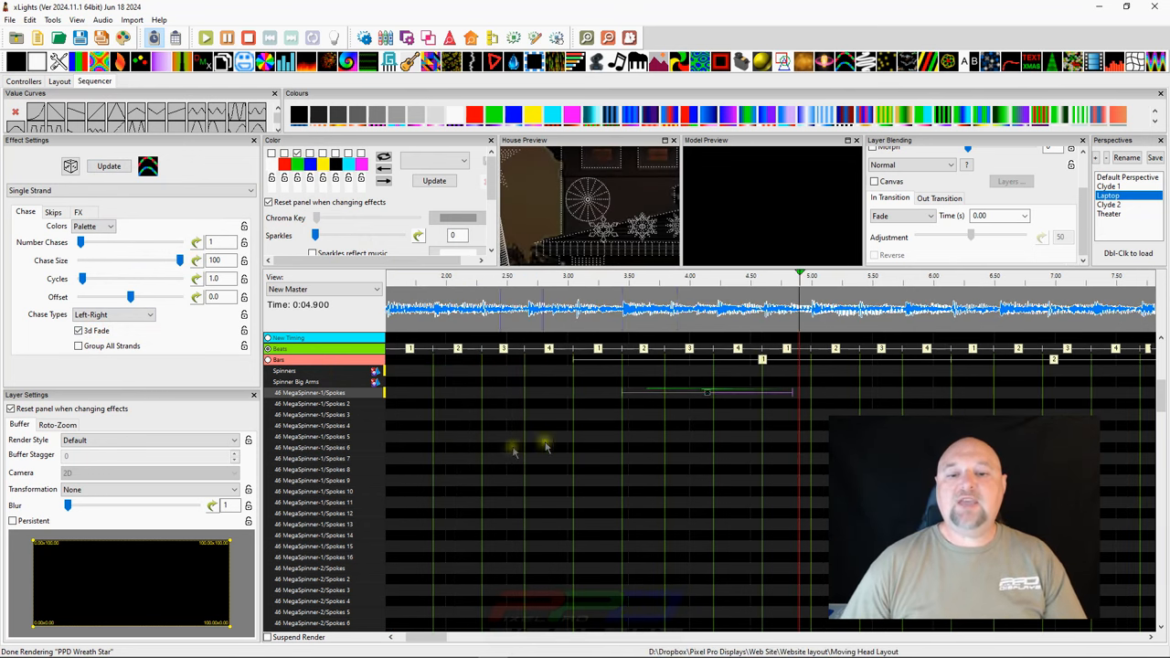
# - Copy the first spoke's chase and paste it onto all sixteen Spokes rows
pyautogui.rightClick(709, 391)
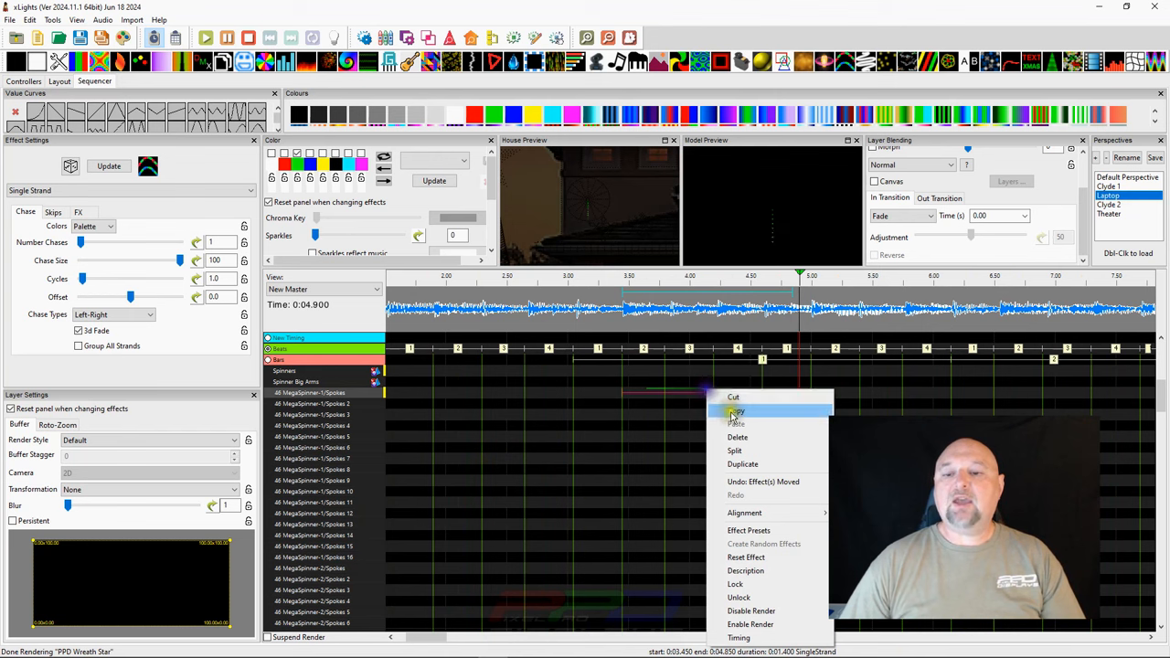
pyautogui.click(736, 410)
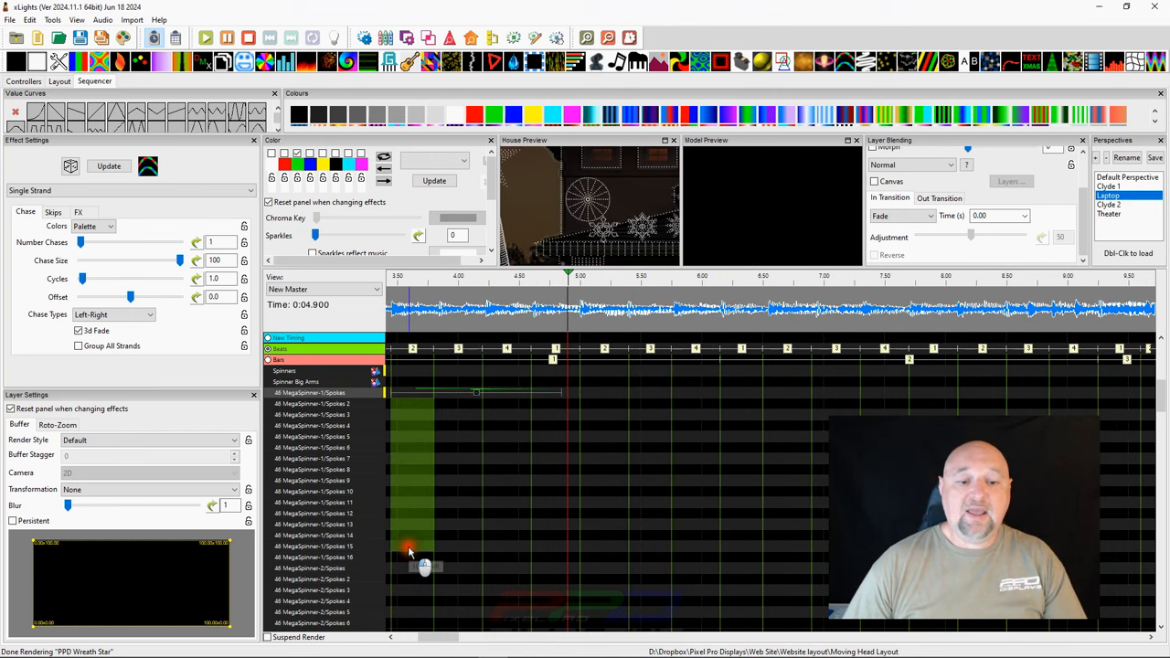
pyautogui.rightClick(409, 549)
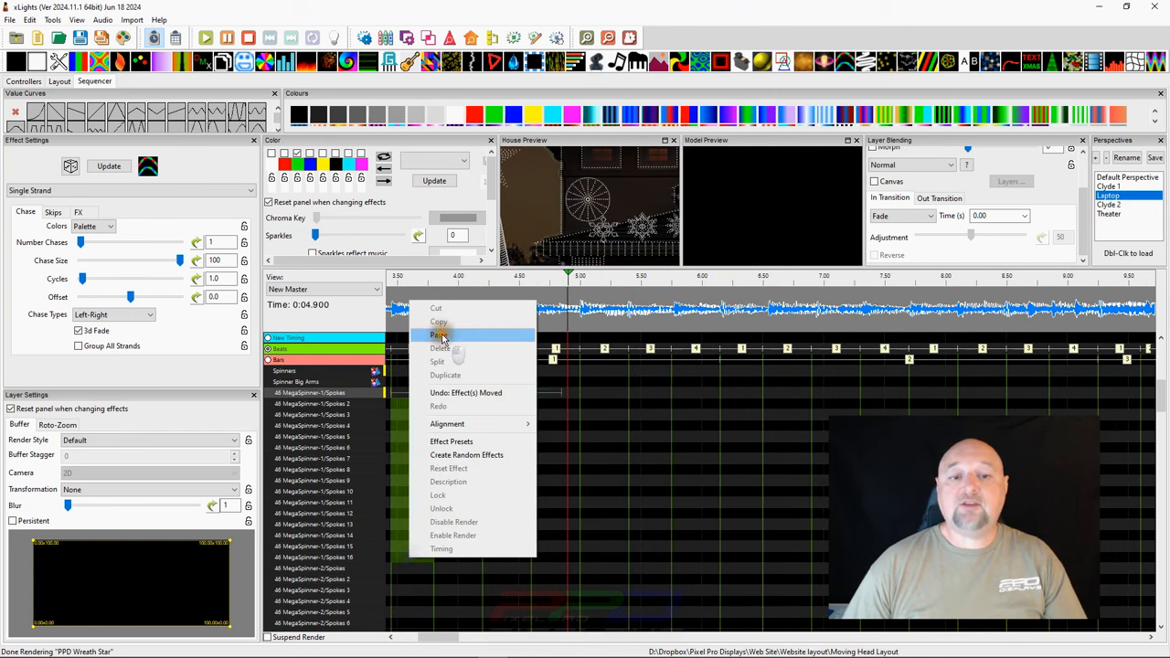
pyautogui.click(439, 334)
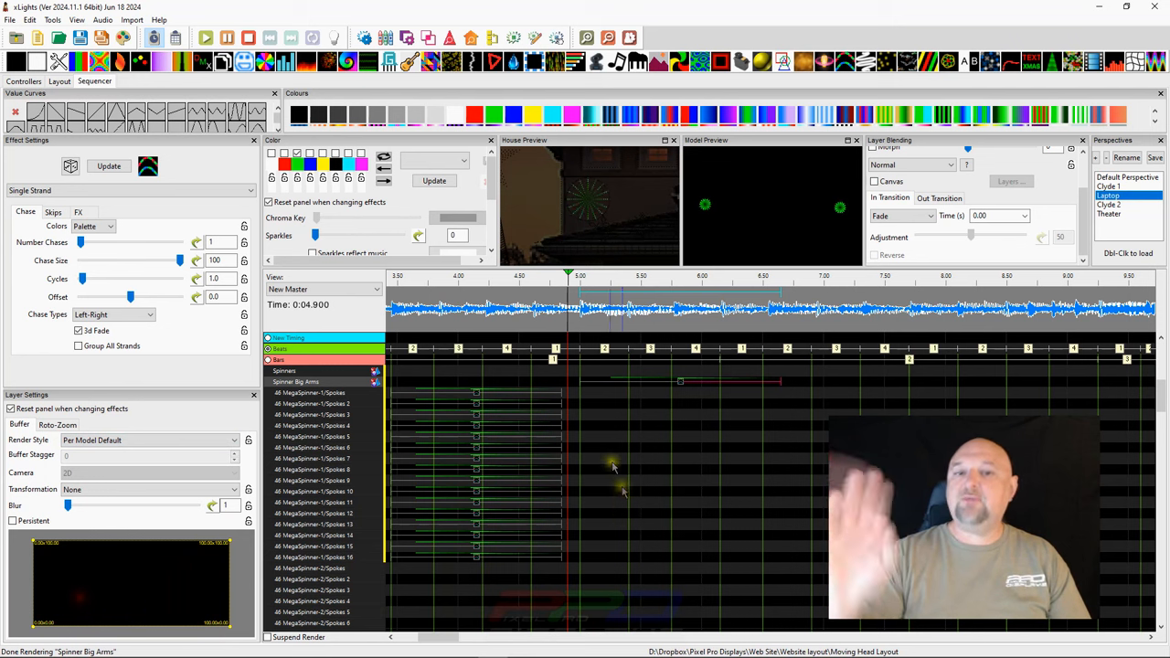
pyautogui.click(476, 403)
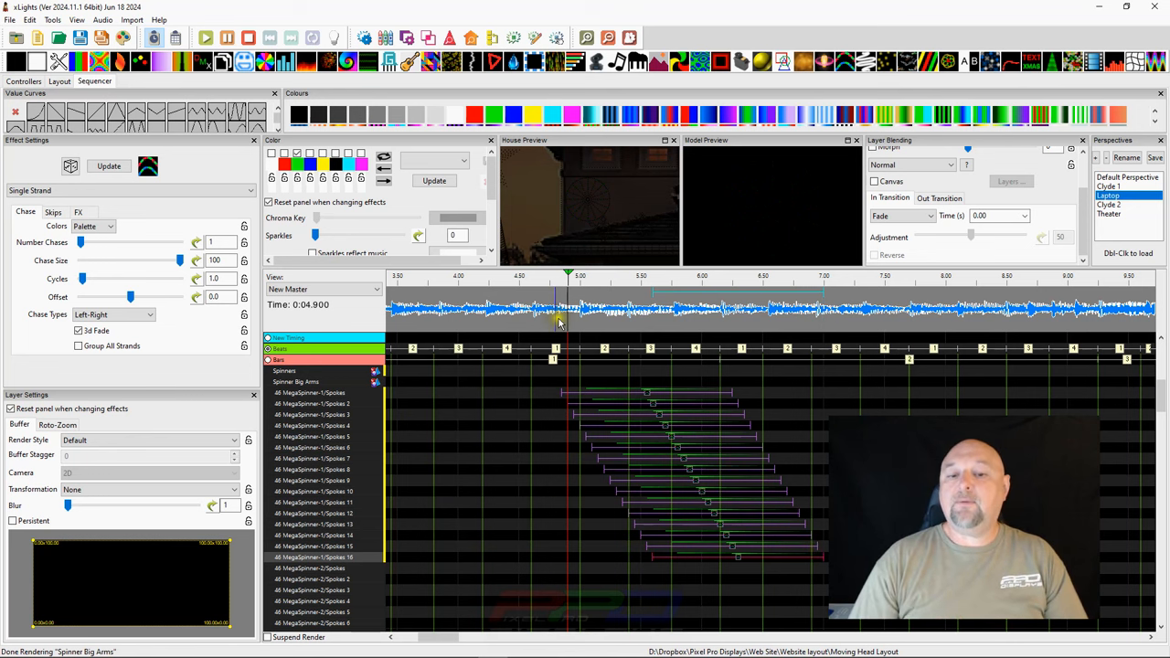
# - Alt-drag the pasted spoke chases into a diagonal cascade down the rows
pyautogui.click(205, 38)
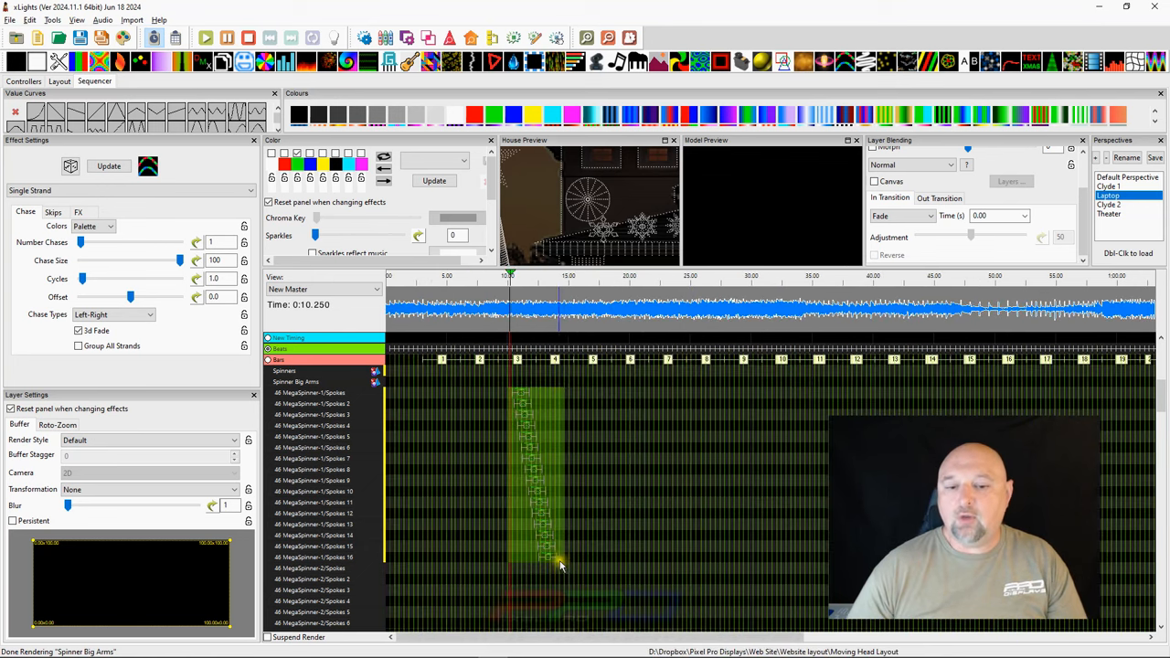
# - Select the cascade, Alt-drag it in the opposite direction and check the timing track options
pyautogui.click(553, 555)
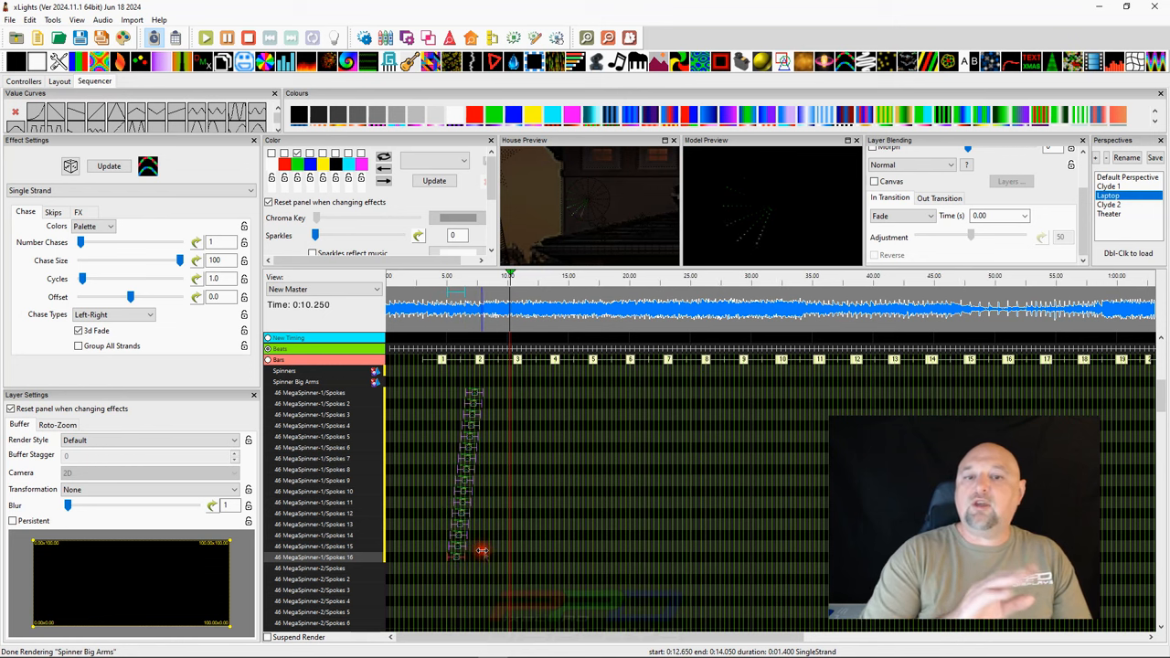
pyautogui.rightClick(453, 340)
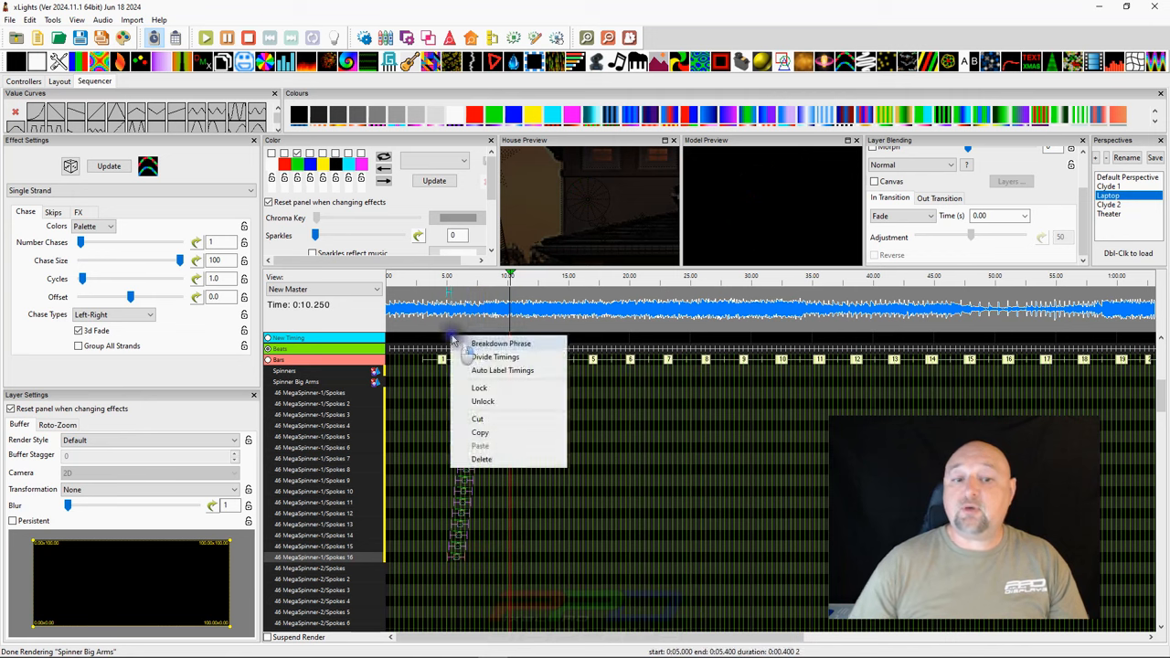
pyautogui.click(475, 334)
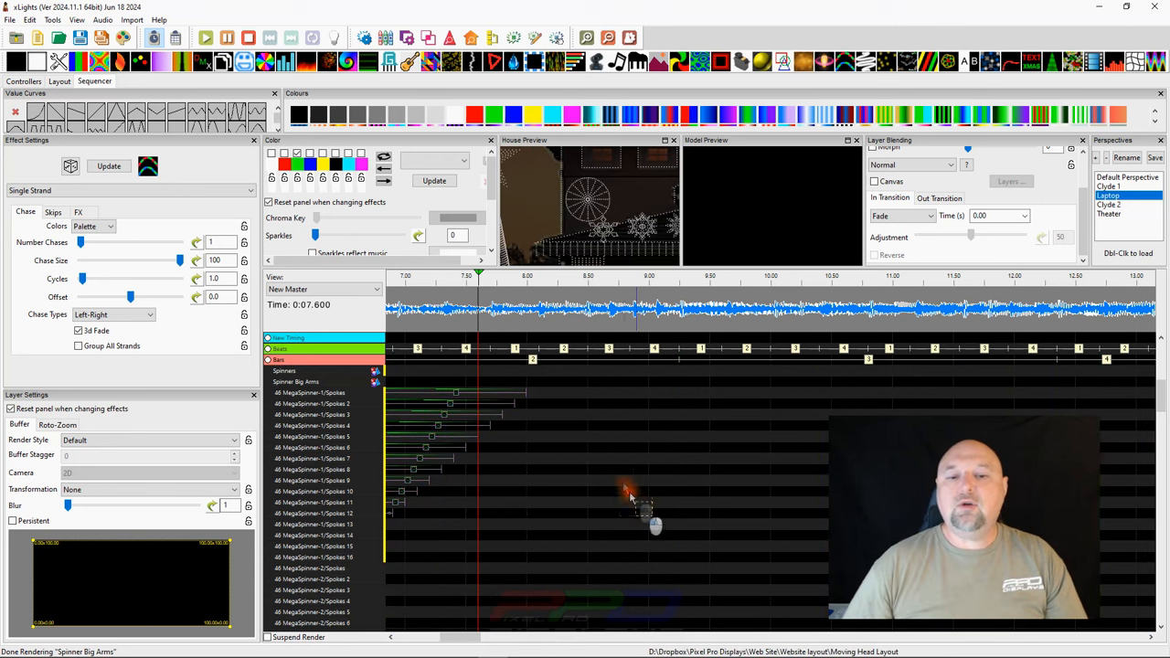
# - Box-select the cascade, zoom out and lengthen the first Spokes chase to 2.8 s
pyautogui.moveTo(631, 494); pyautogui.dragTo(466, 384)
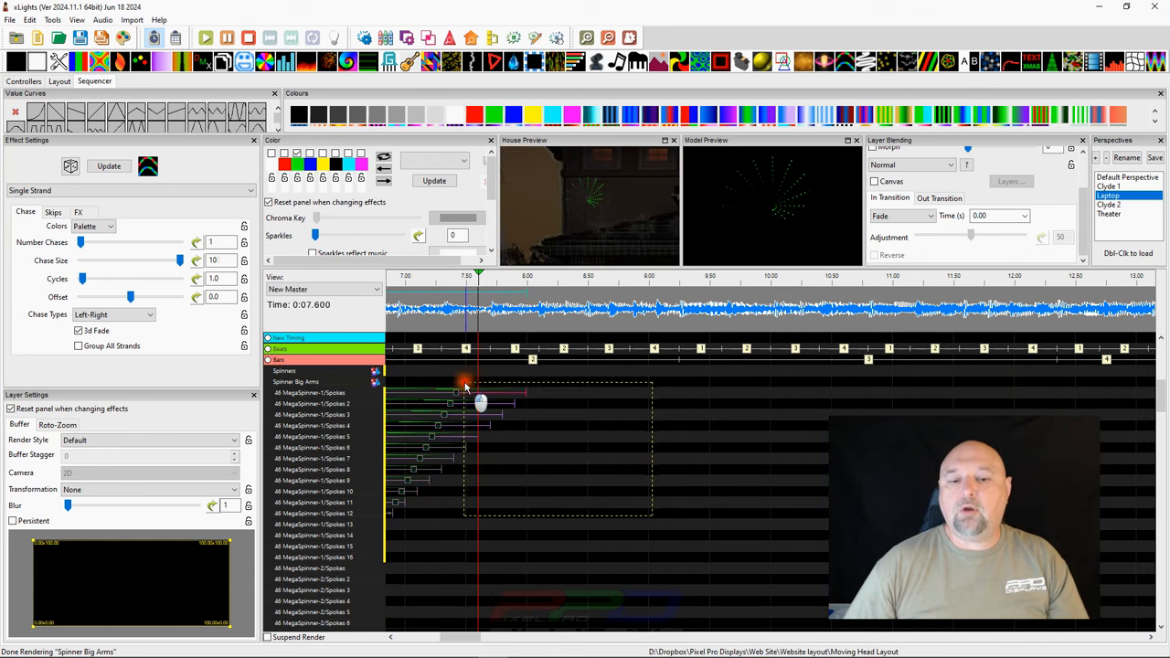
pyautogui.click(480, 424)
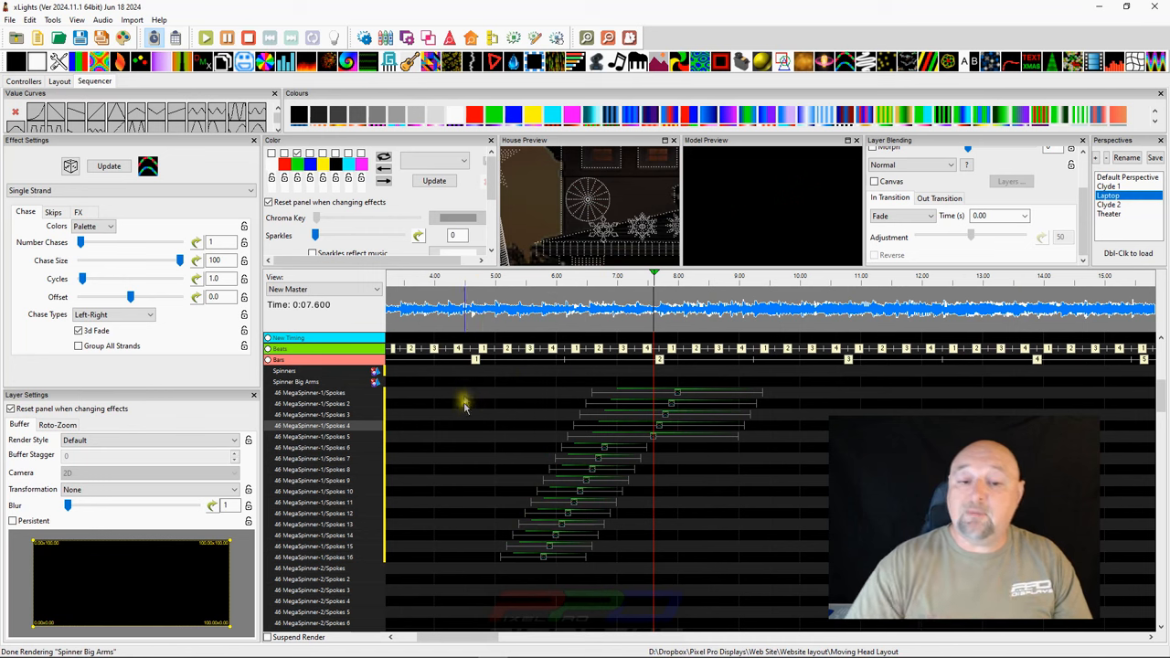
pyautogui.click(628, 424)
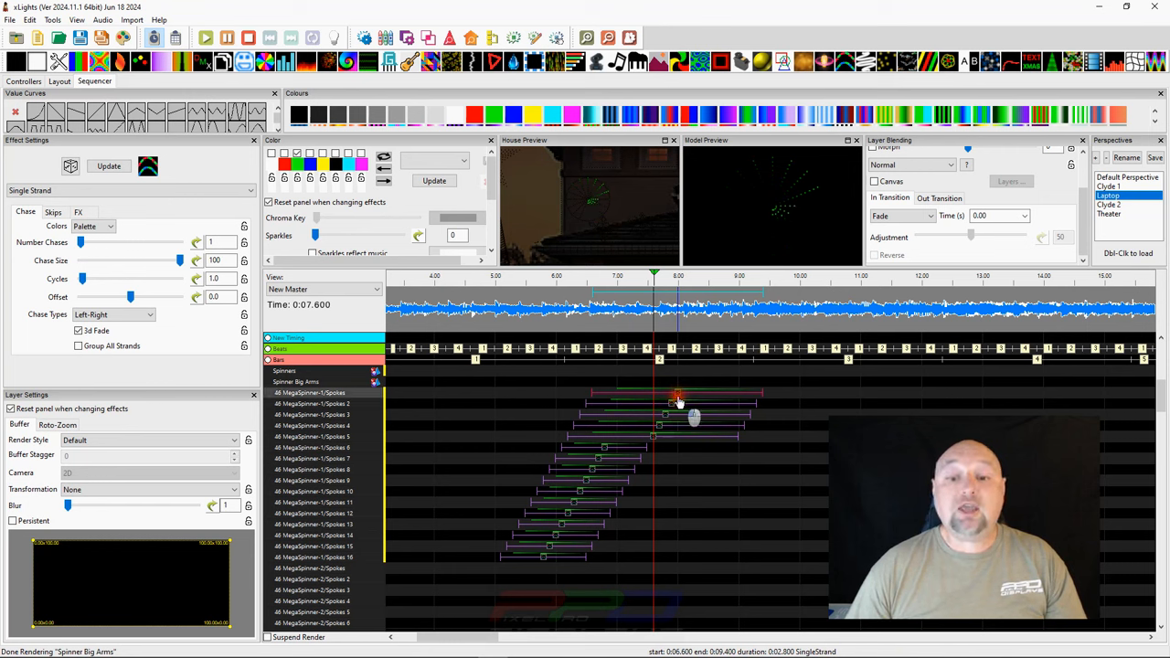
# - Use Alignment to match the next spoke's chase to the first one's 2.8-second length
pyautogui.rightClick(676, 391)
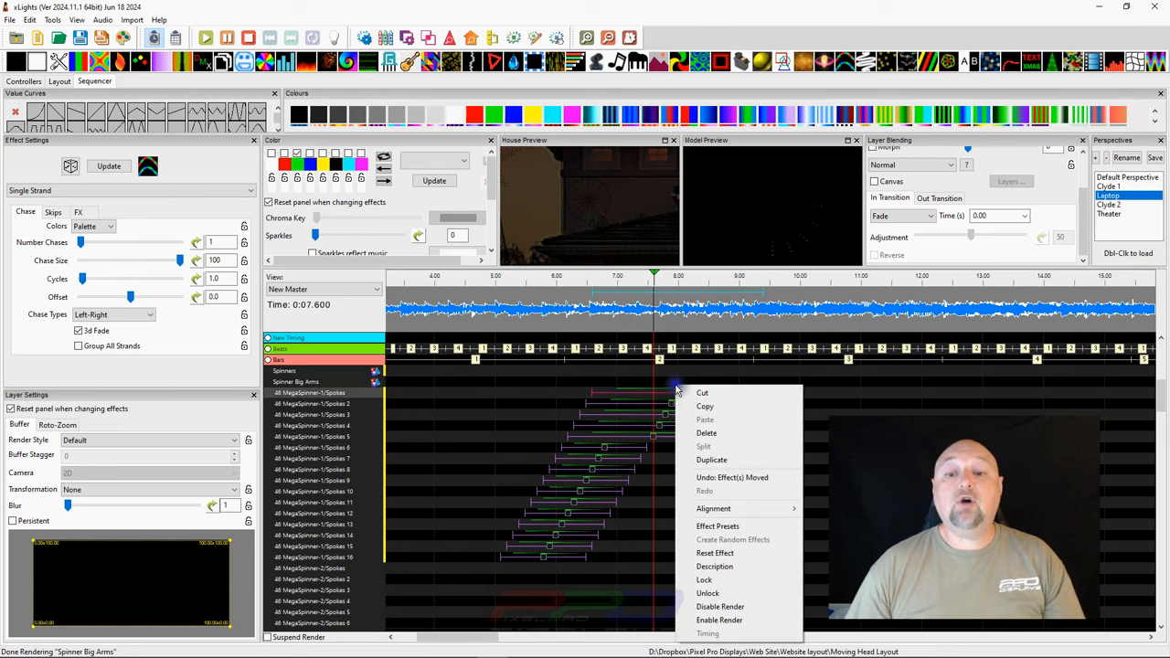
pyautogui.moveTo(713, 508)
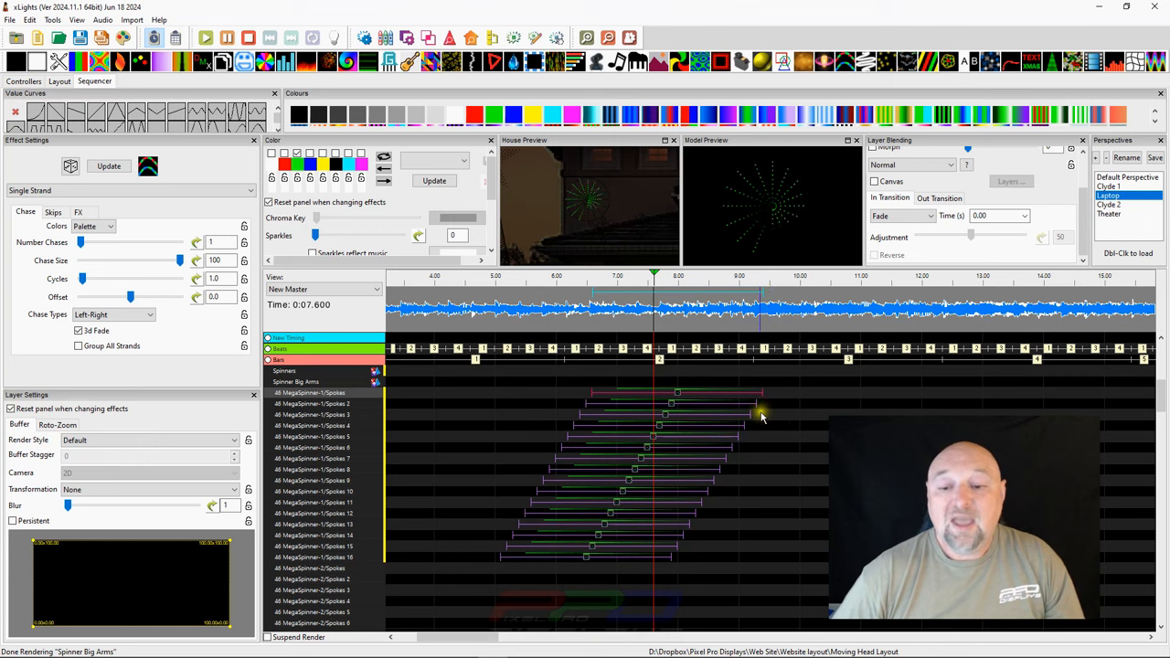
pyautogui.click(741, 427)
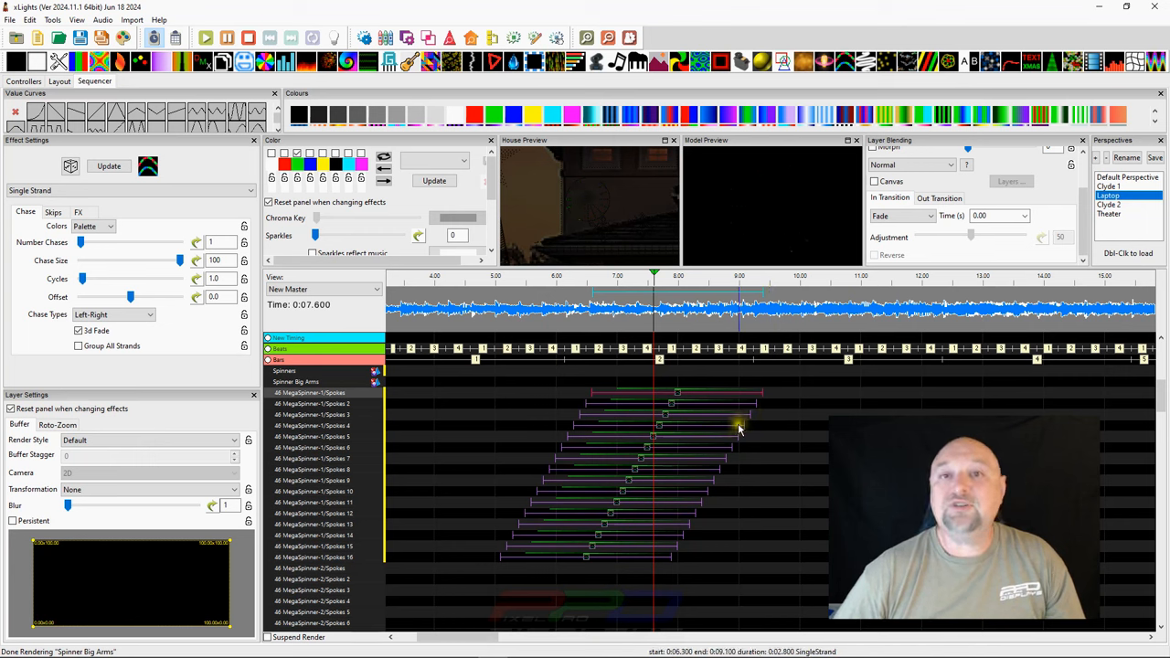